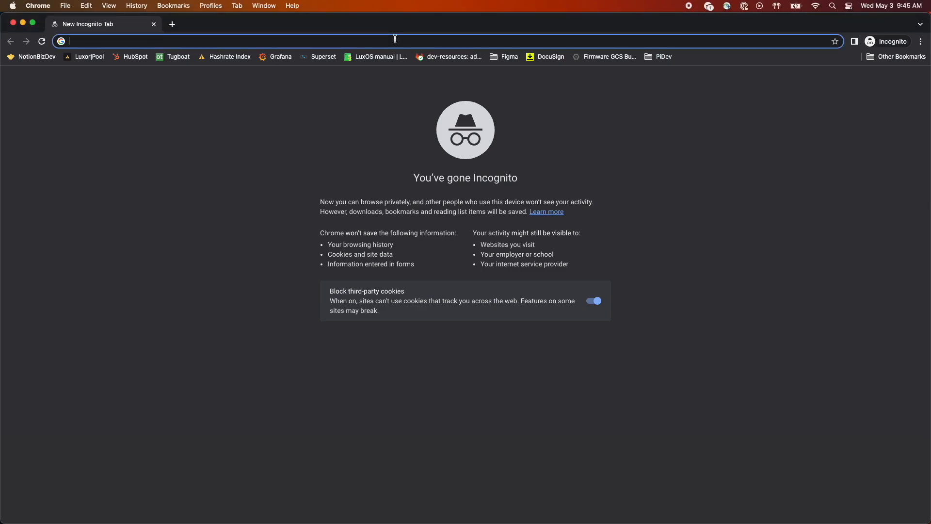
Step: Navigate to luxor.tech and reach the LuxOS firmware Download Center page
{"action": "type", "text": "luxor.tech"}
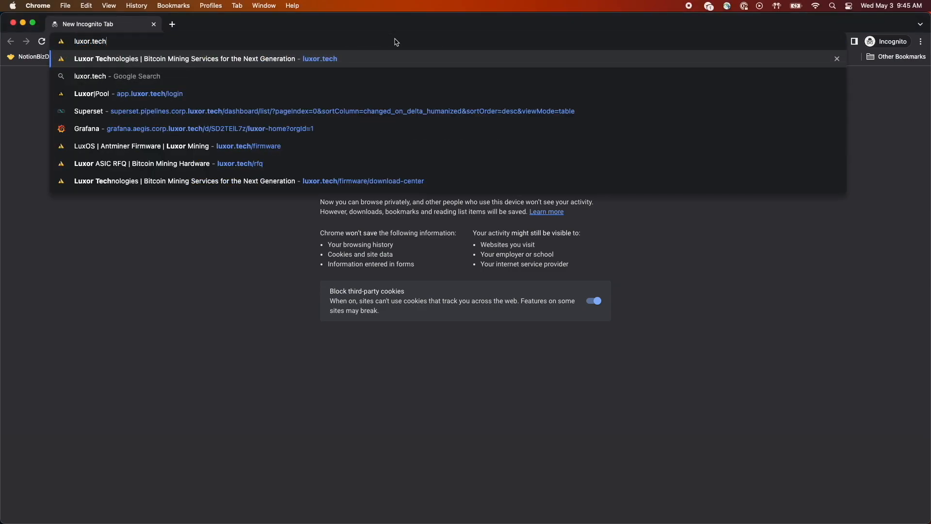
{"action": "left_click", "coordinate": [168, 146]}
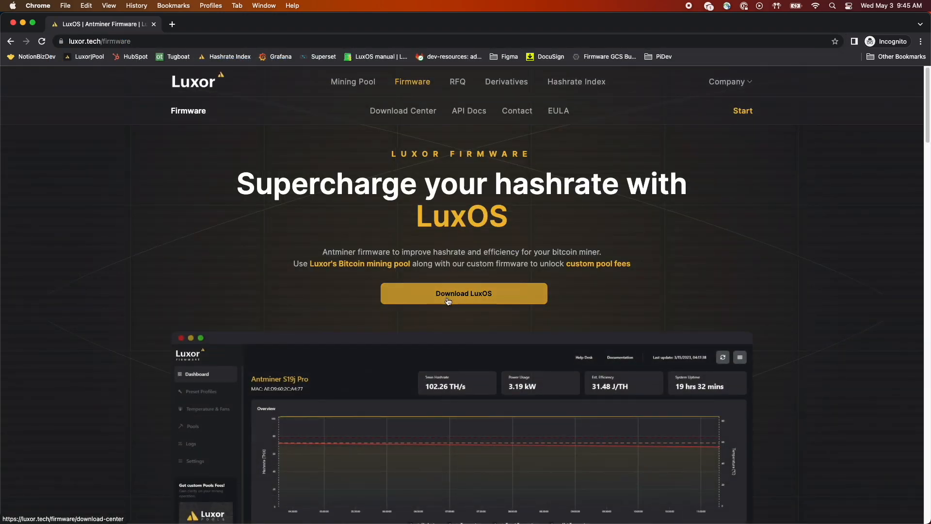
{"action": "left_click", "coordinate": [463, 293]}
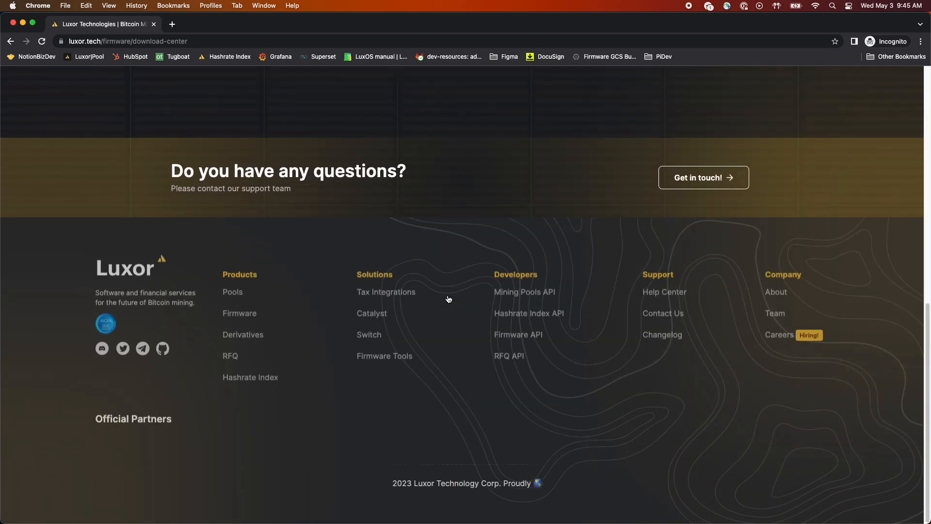
{"action": "scroll", "scroll_direction": "up", "scroll_amount": 3}
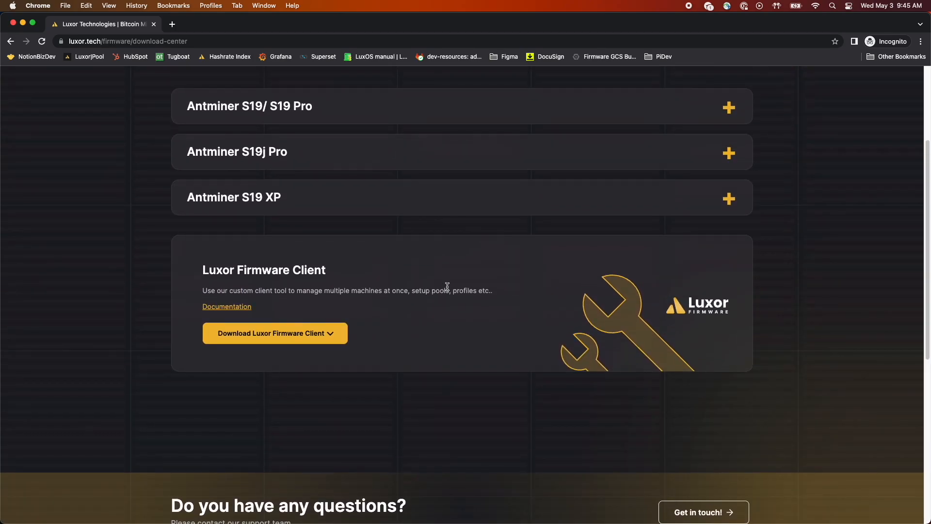
Step: Download the luxminer-cli-darwin-arm64 build of the Luxor Firmware Client
{"action": "left_click", "coordinate": [274, 333]}
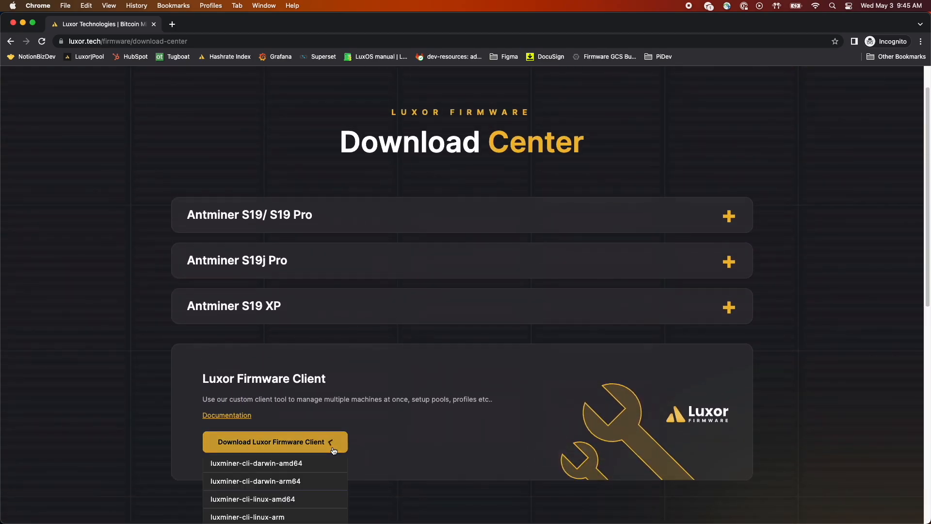
{"action": "scroll", "scroll_direction": "down", "scroll_amount": 3}
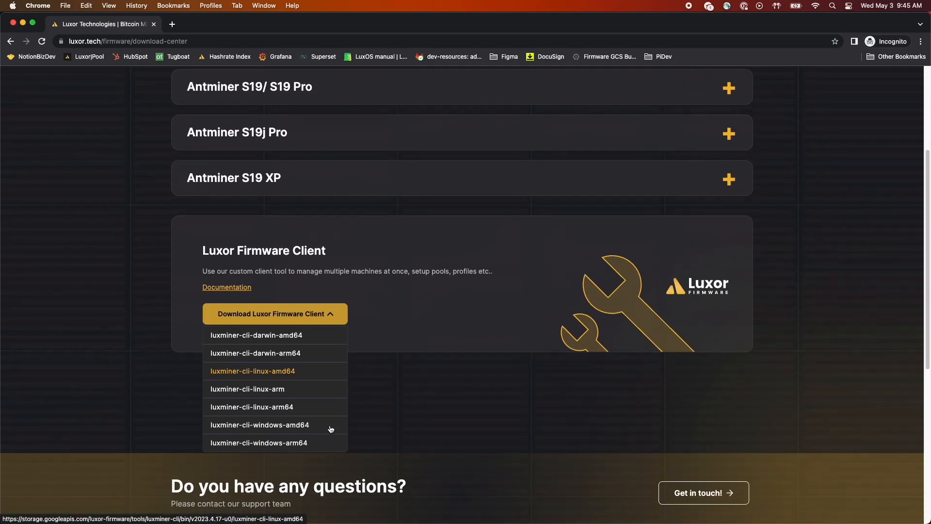
{"action": "mouse_move", "coordinate": [289, 378]}
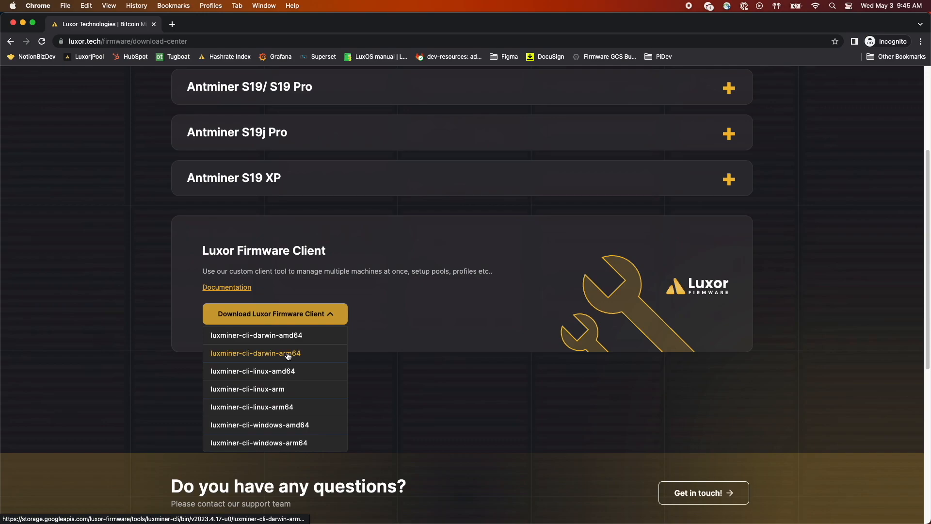
{"action": "left_click", "coordinate": [255, 353]}
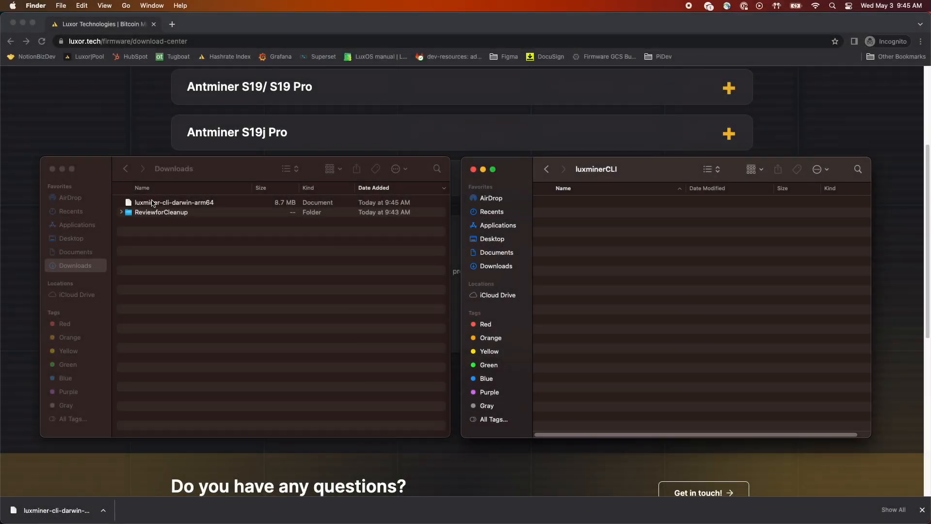
Step: Rename the downloaded client to luxminer-cliDemo in luxminerCLI and launch Terminal via Spotlight
{"action": "left_click", "coordinate": [174, 202]}
{"action": "type", "text": "luxminer-cliD"}
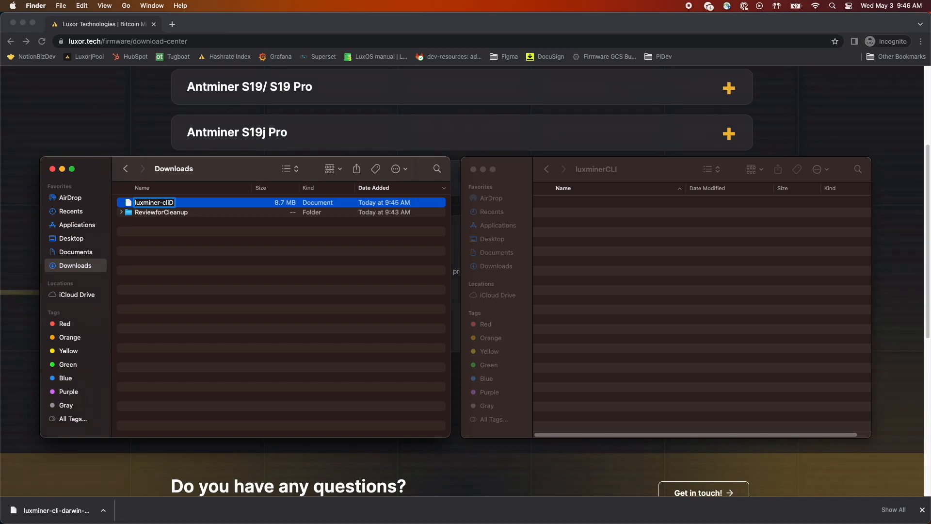
{"action": "type", "text": "emo"}
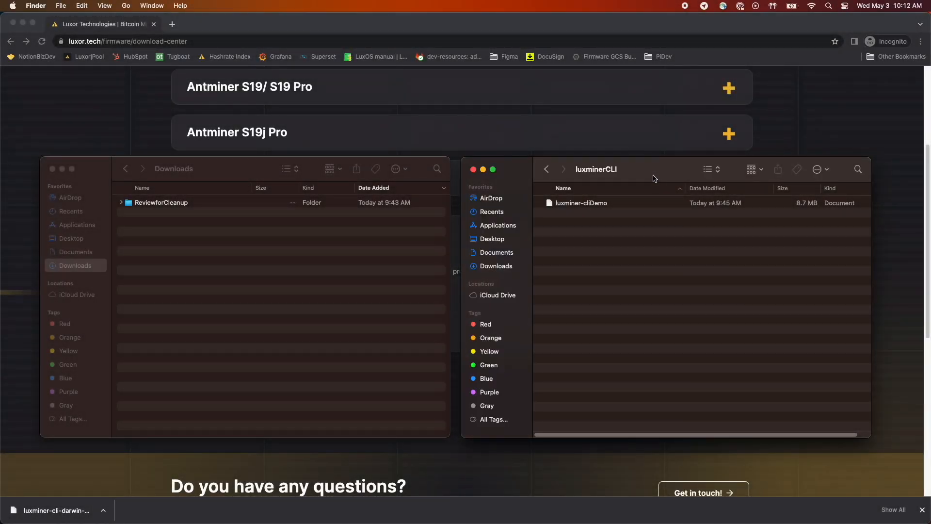
{"action": "type", "text": "terminal"}
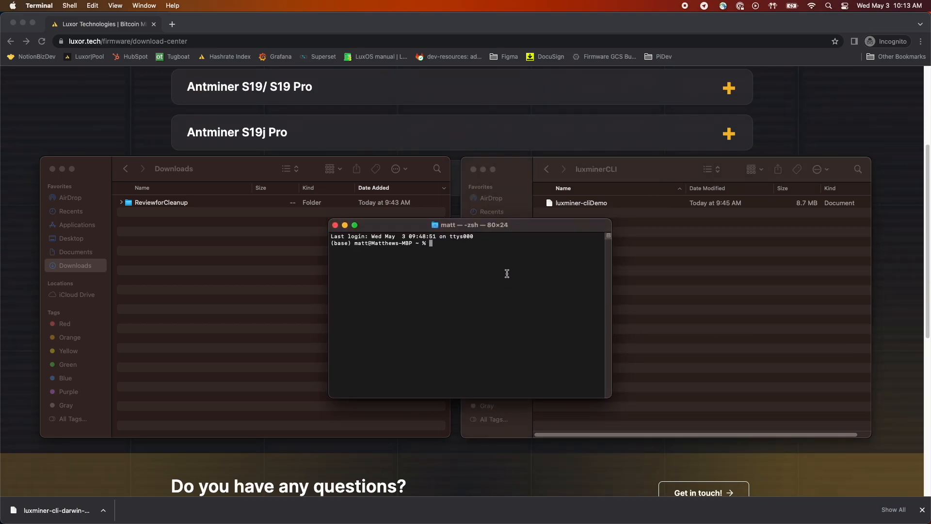
Step: Change into Documents/luxminerCLI and run ./luxminer-cliDemo, getting permission denied
{"action": "type", "text": "c"}
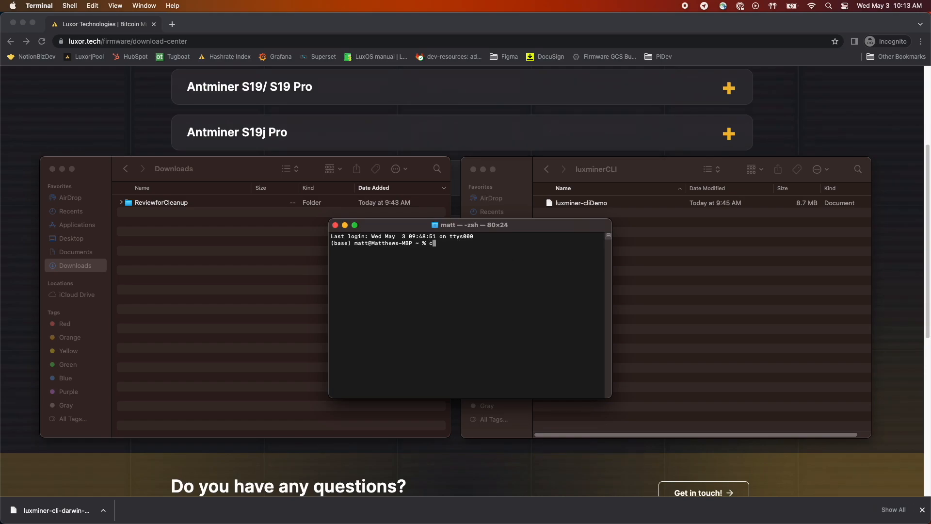
{"action": "type", "text": "d Documents/lux"}
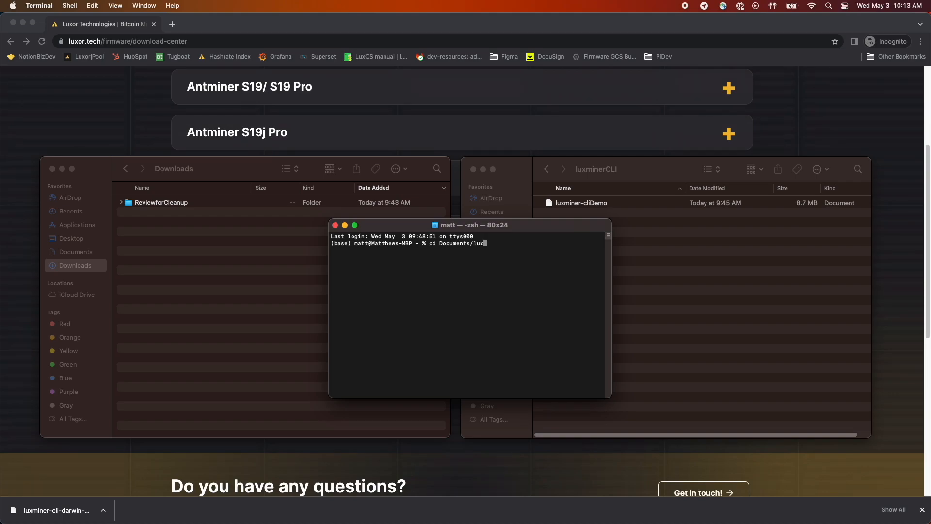
{"action": "key", "text": "Return"}
{"action": "type", "text": "ls"}
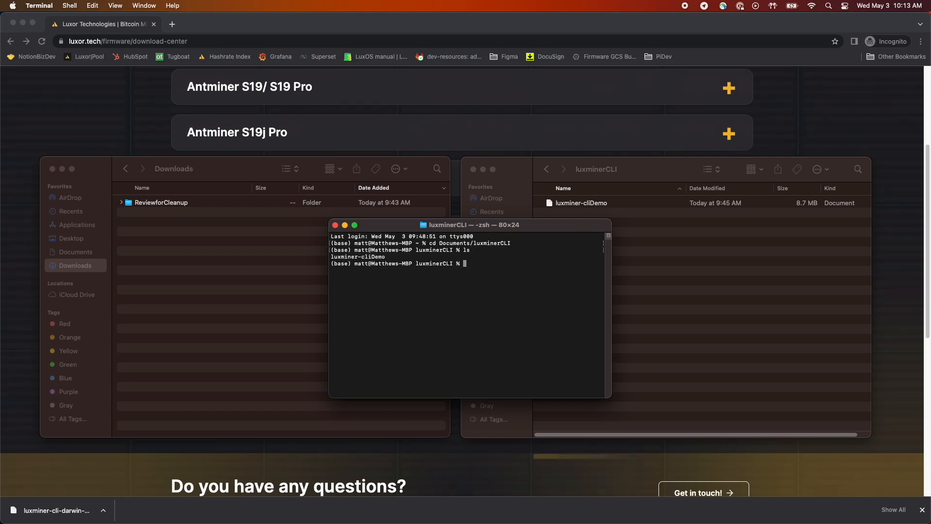
{"action": "type", "text": "./luxminer-cliDemo"}
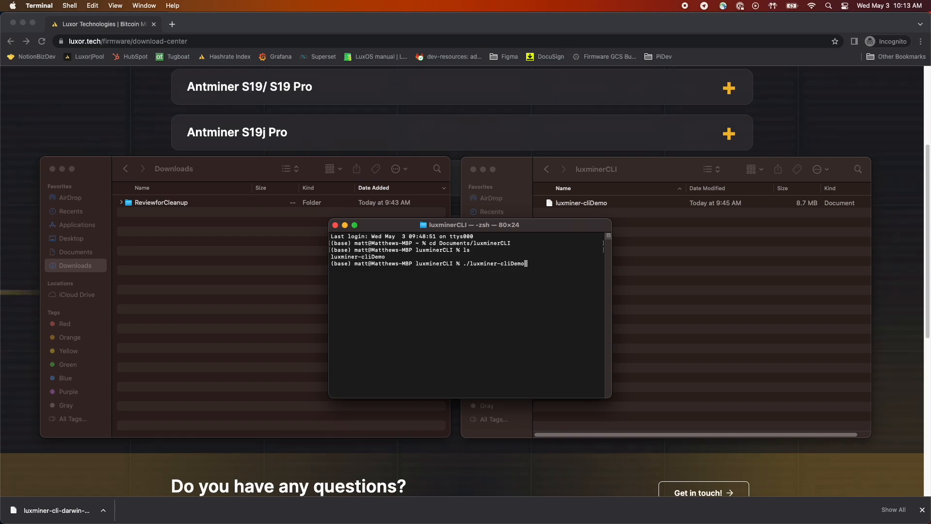
{"action": "key", "text": "Return"}
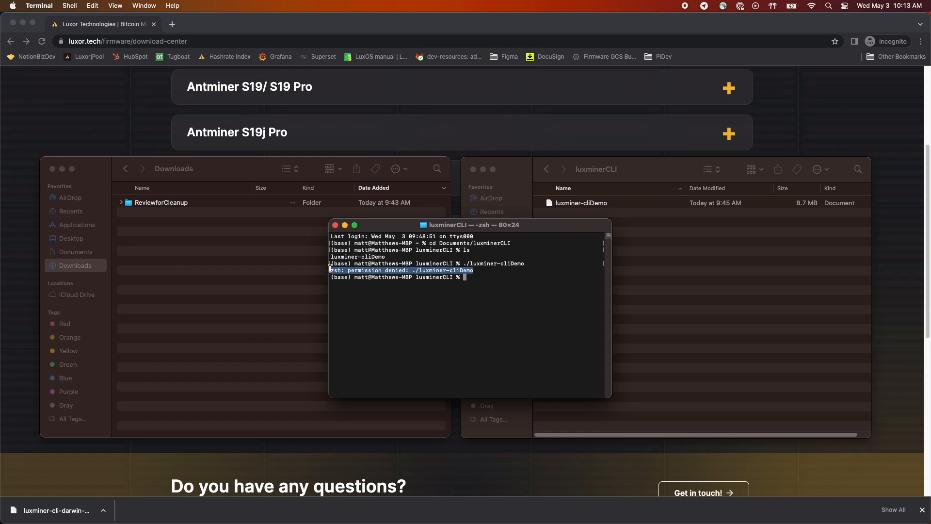
Step: Make luxminer-cliDemo executable with chmod +x
{"action": "type", "text": "ch"}
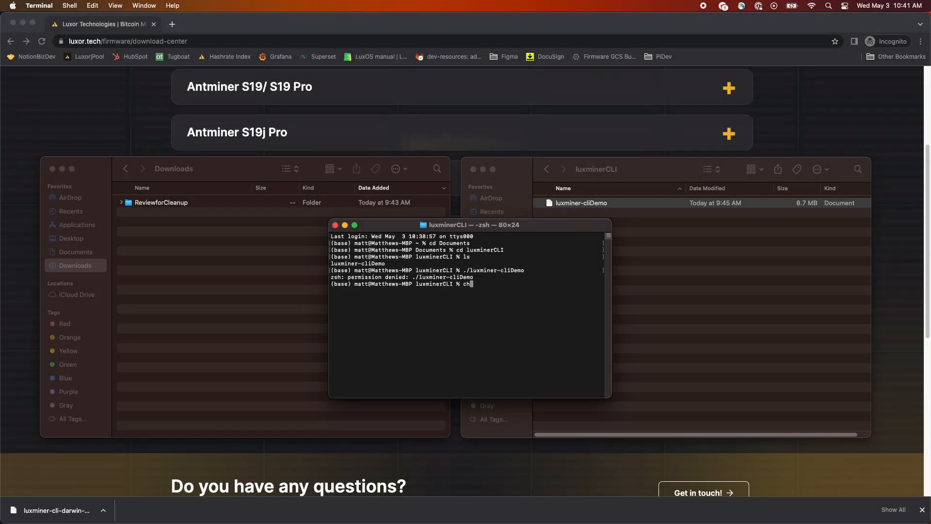
{"action": "type", "text": "mod +x"}
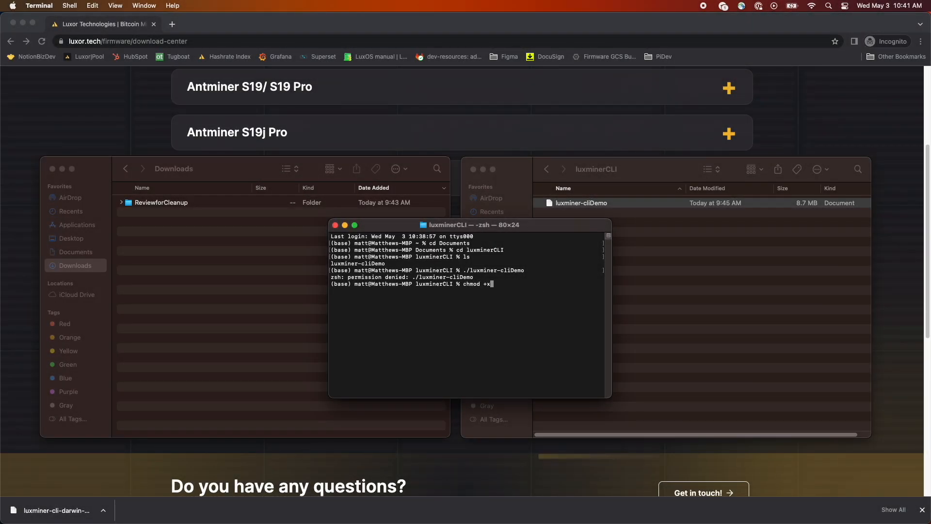
{"action": "type", "text": "luxminer-cliDe"}
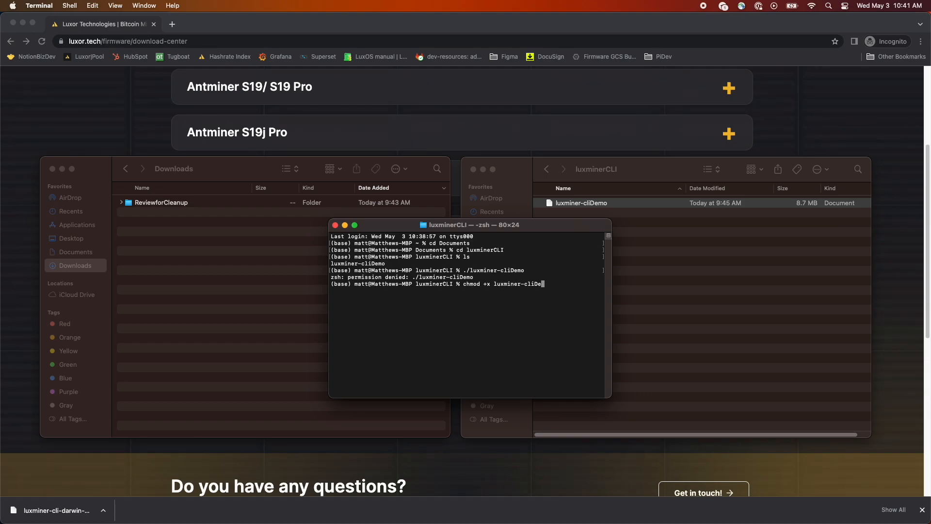
{"action": "key", "text": "Return"}
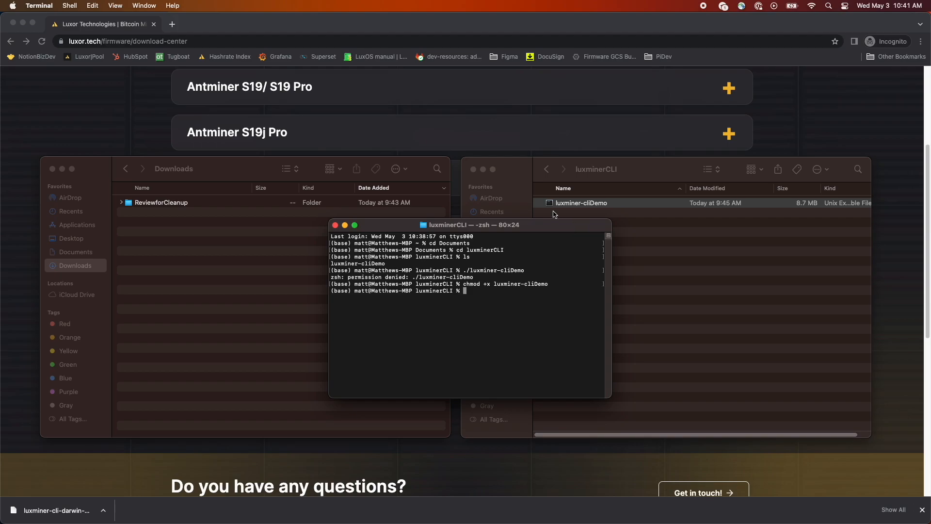
{"action": "mouse_move", "coordinate": [532, 295]}
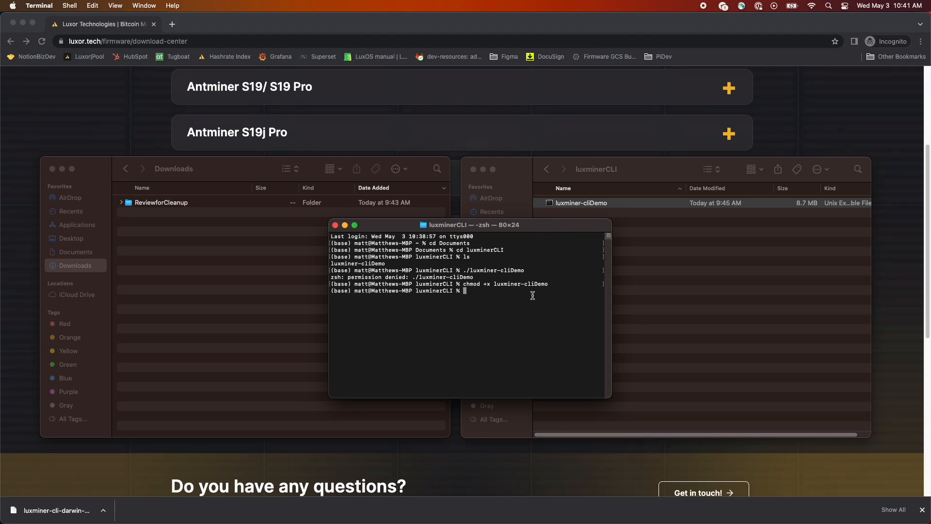
Step: Rerun ./luxminer-cliDemo, which macOS kills, and head to the Apple menu
{"action": "type", "text": "./lux"}
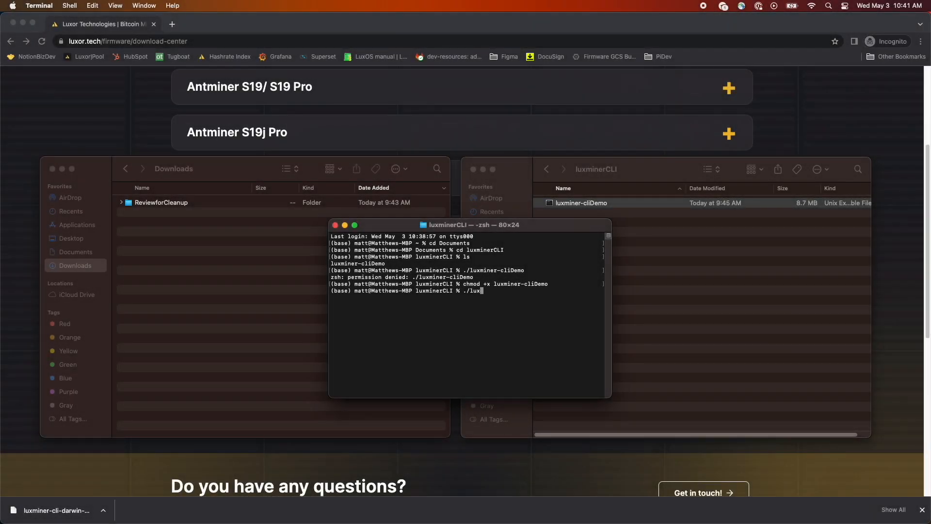
{"action": "type", "text": "miner-cliDemo"}
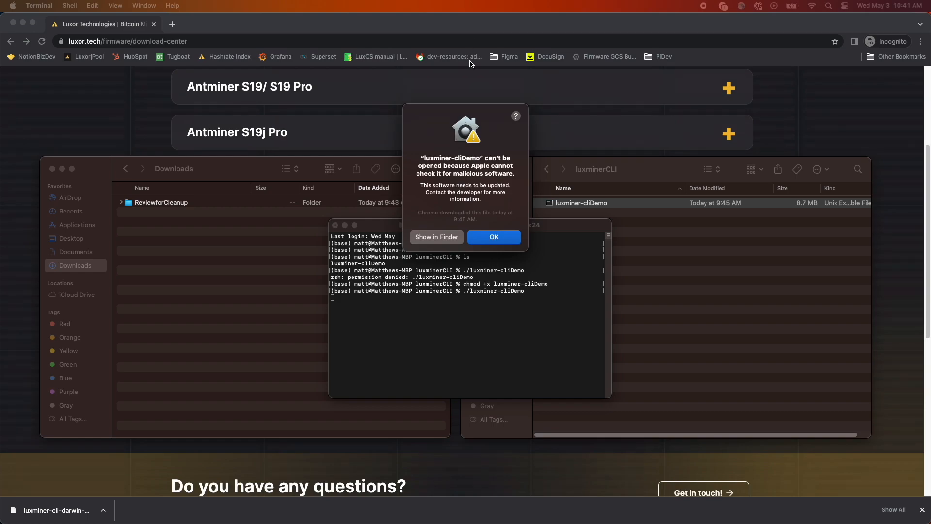
{"action": "mouse_move", "coordinate": [485, 250]}
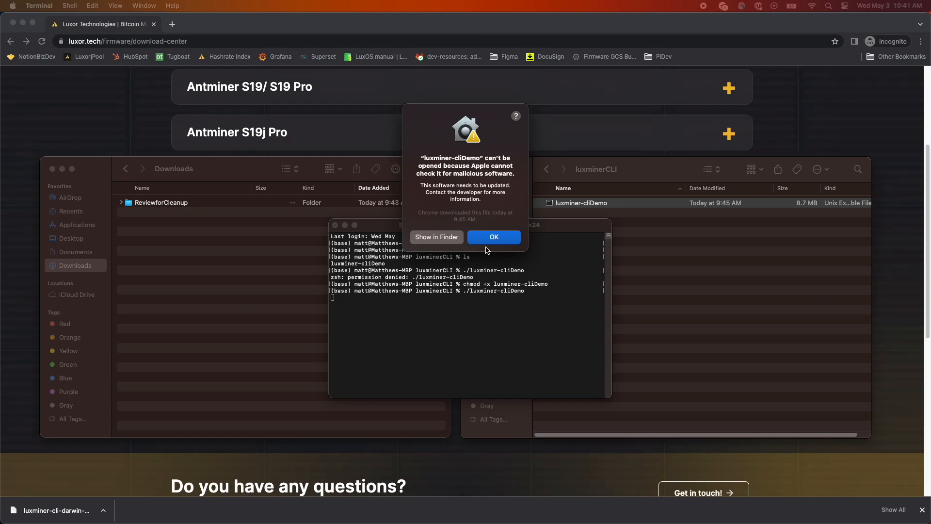
{"action": "left_click", "coordinate": [493, 237]}
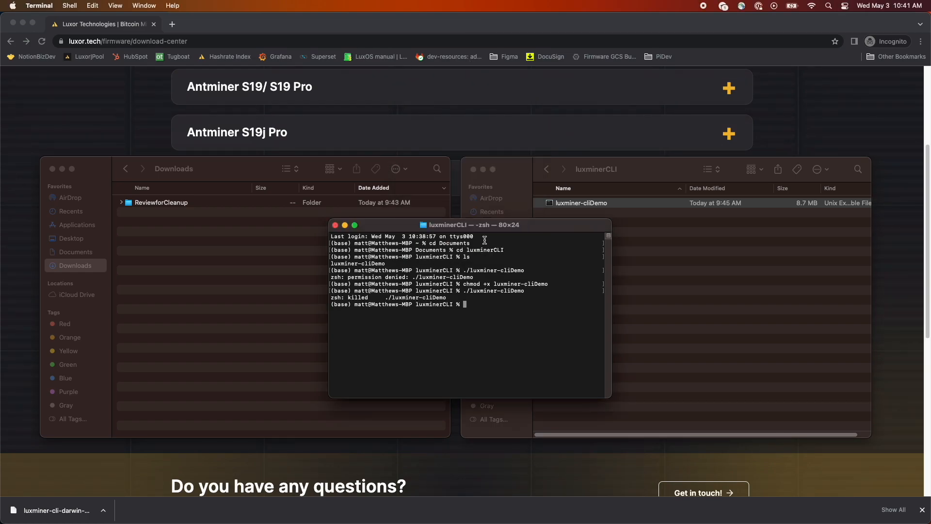
{"action": "left_click", "coordinate": [12, 5]}
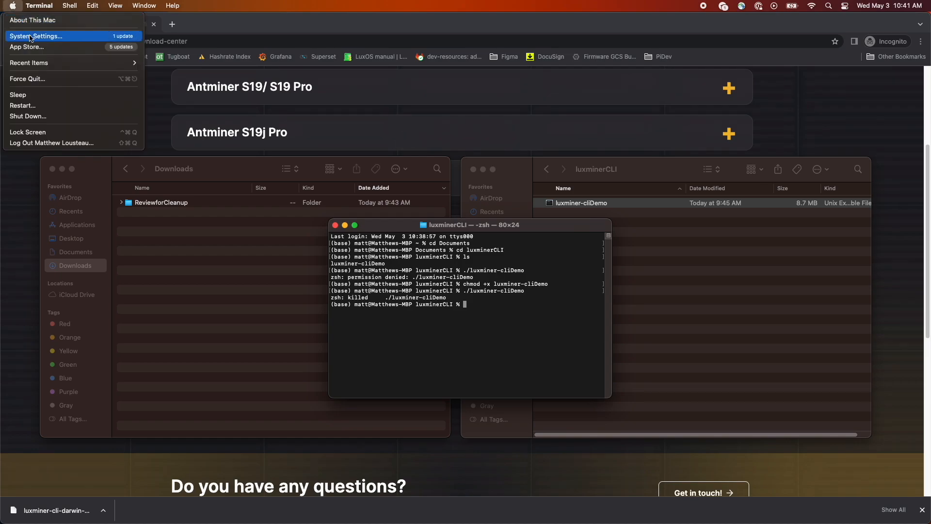
Step: In System Settings Privacy & Security, choose Allow Anyway for luxminer-cliDemo and authenticate
{"action": "left_click", "coordinate": [35, 36]}
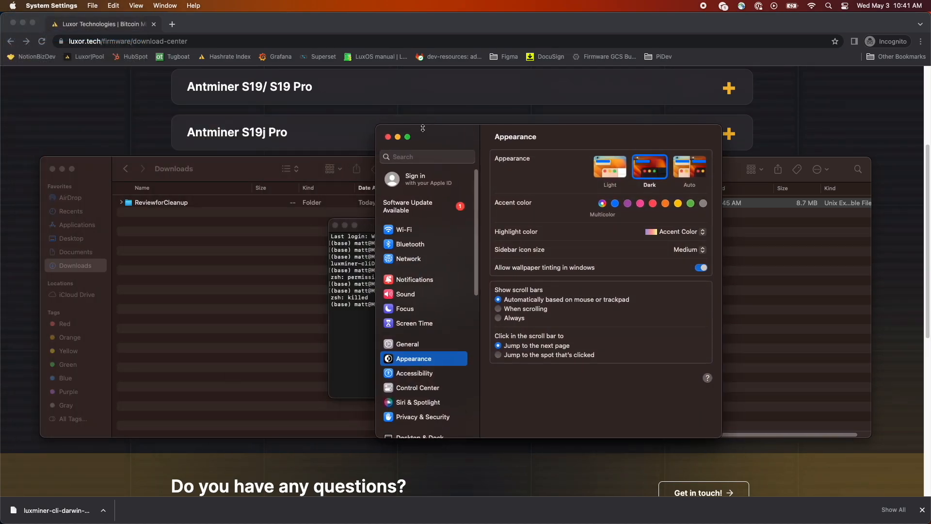
{"action": "left_click", "coordinate": [422, 416]}
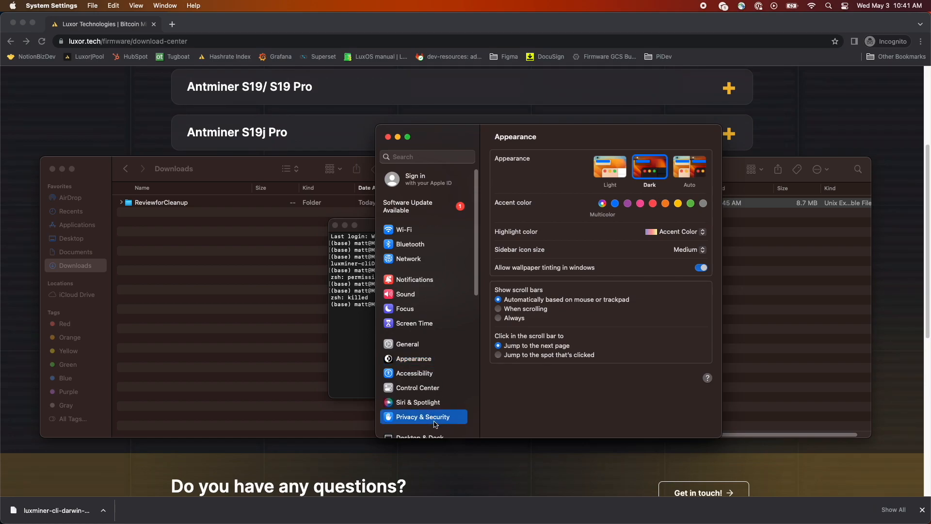
{"action": "left_click", "coordinate": [419, 416]}
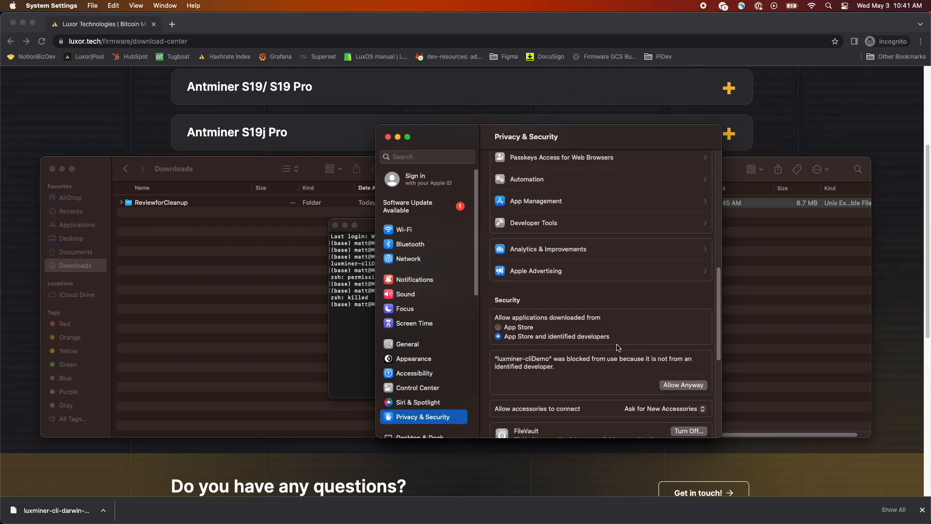
{"action": "mouse_move", "coordinate": [552, 367]}
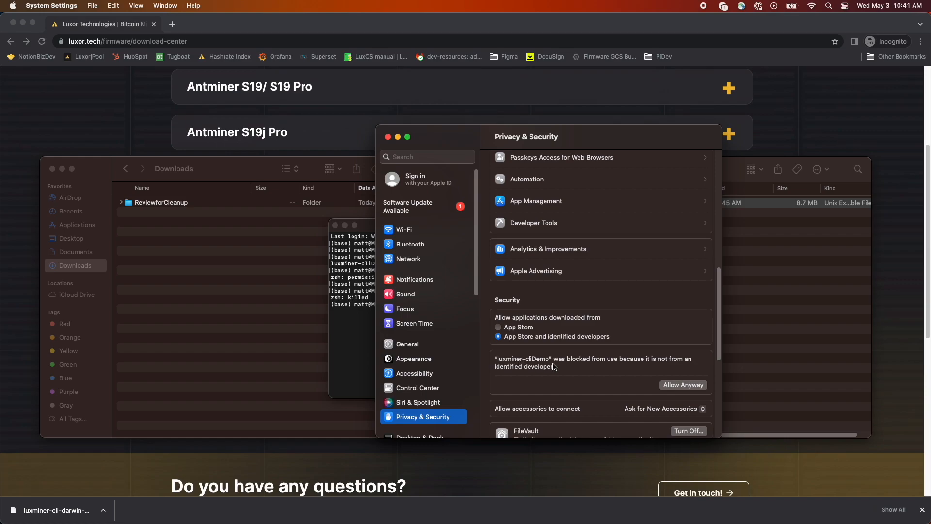
{"action": "mouse_move", "coordinate": [686, 390]}
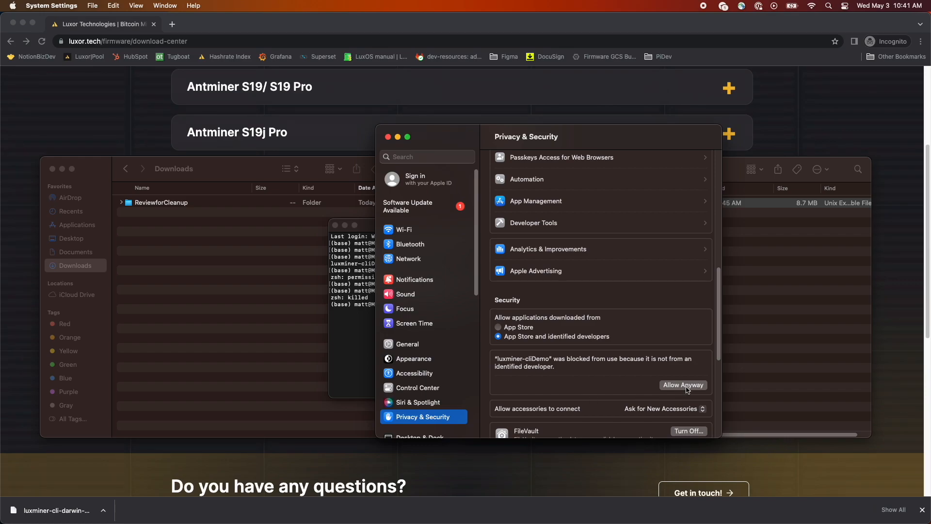
{"action": "left_click", "coordinate": [683, 385]}
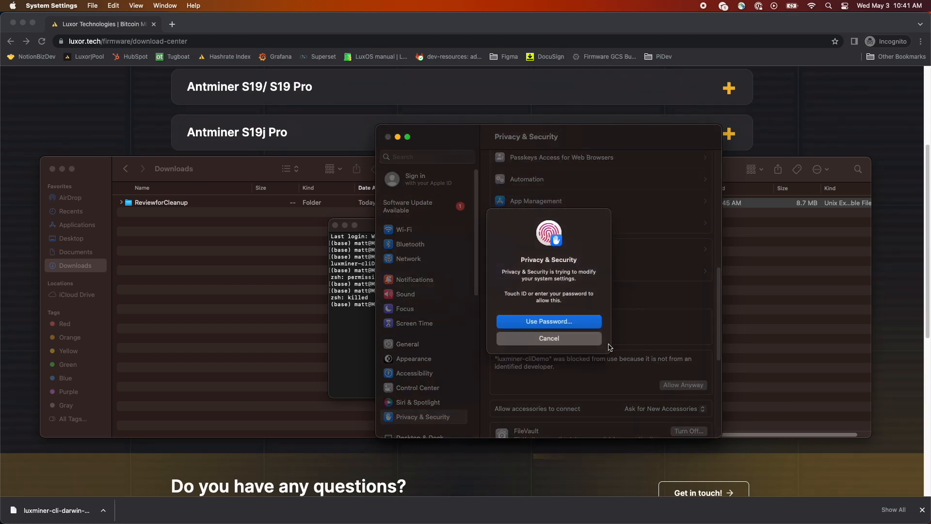
{"action": "left_click", "coordinate": [548, 338]}
{"action": "type", "text": "./luxmine"}
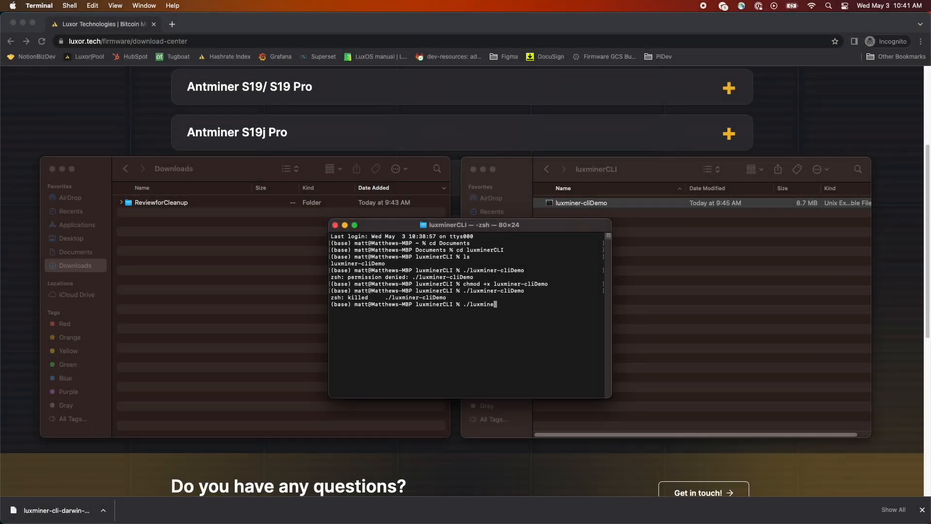
Step: Run ./luxminer-cliDemo -h, triggering the Gatekeeper unverified-software warning
{"action": "type", "text": "r-cliDemo"}
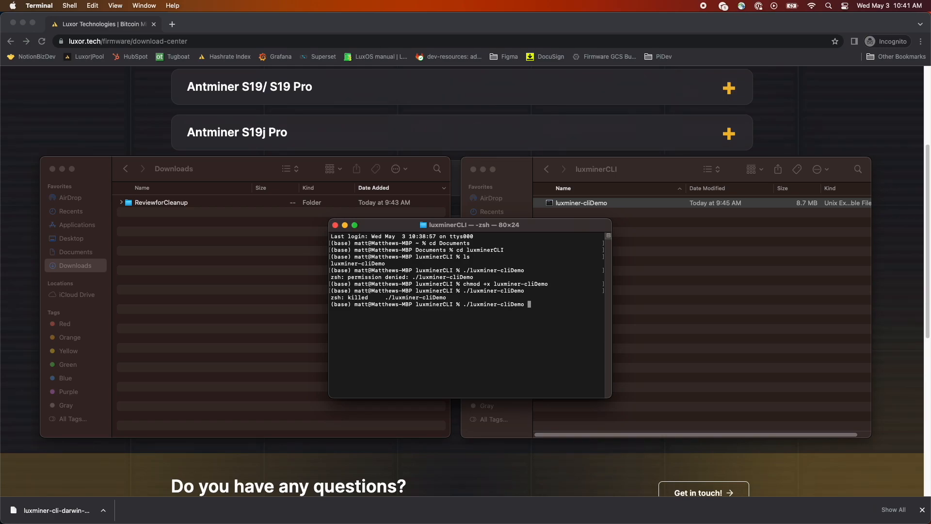
{"action": "type", "text": "-h"}
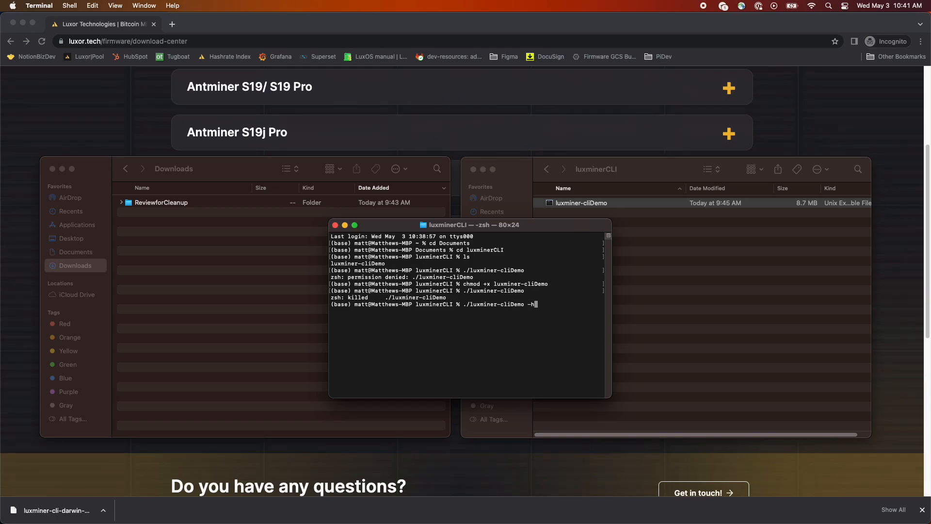
{"action": "key", "text": "Return"}
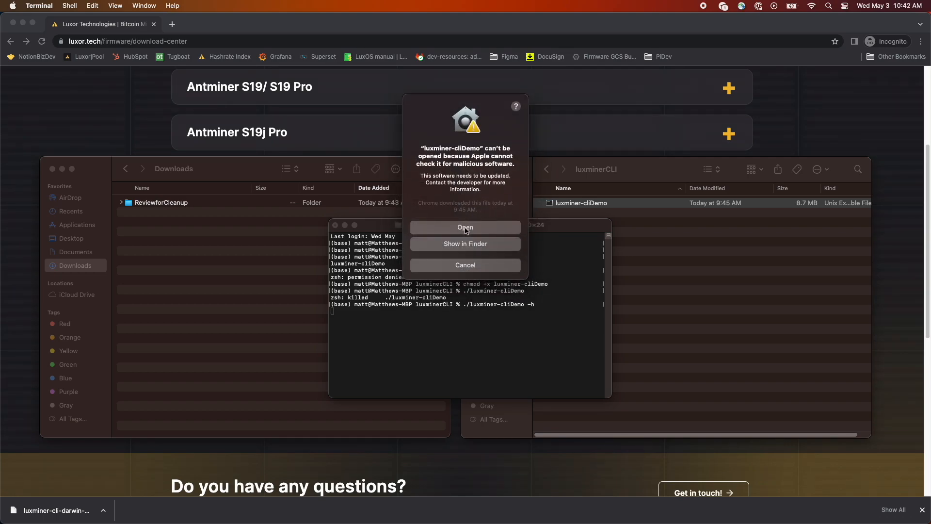
{"action": "mouse_move", "coordinate": [408, 177]}
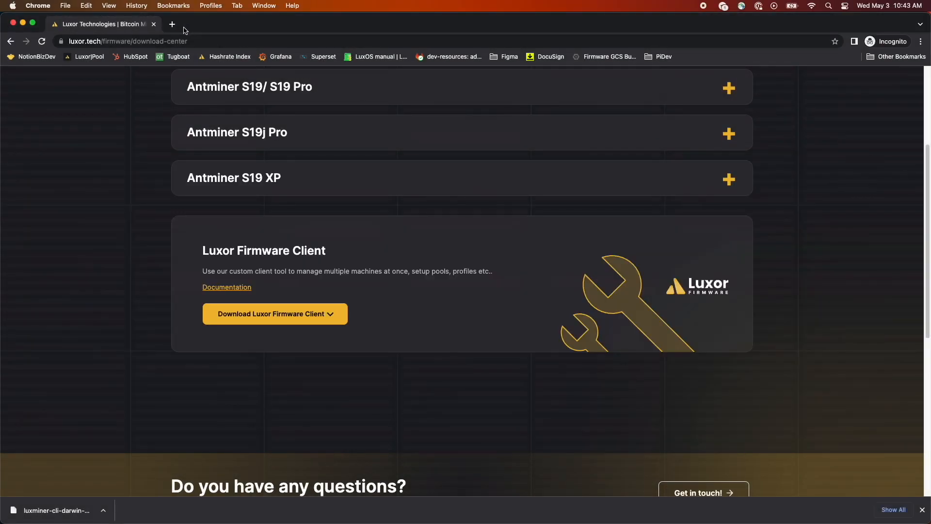
{"action": "mouse_move", "coordinate": [215, 297]}
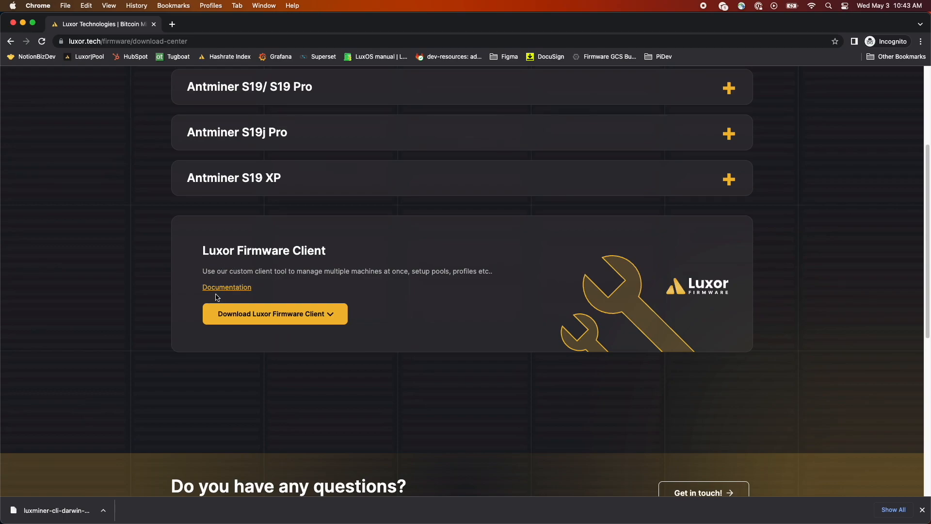
Step: Open the Documentation link in a new tab and read down to 'Scan network for miners'
{"action": "right_click", "coordinate": [227, 287]}
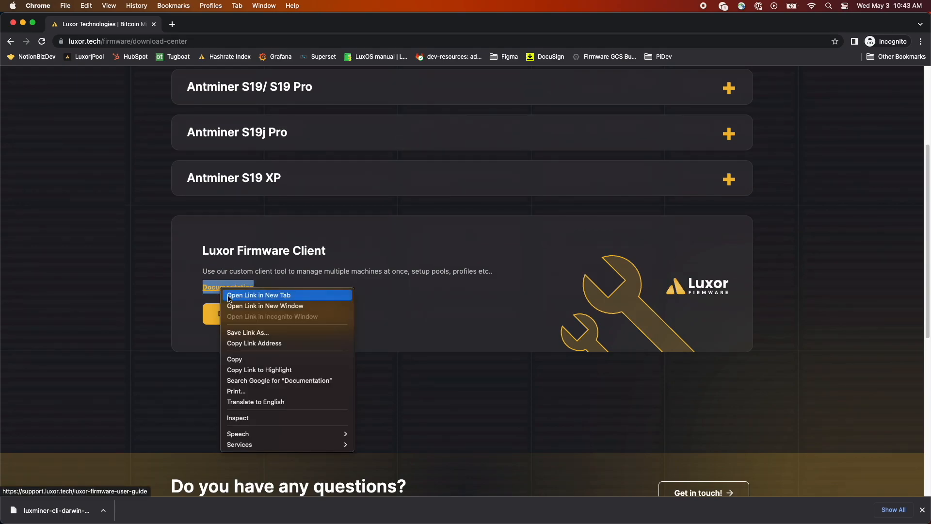
{"action": "left_click", "coordinate": [258, 295]}
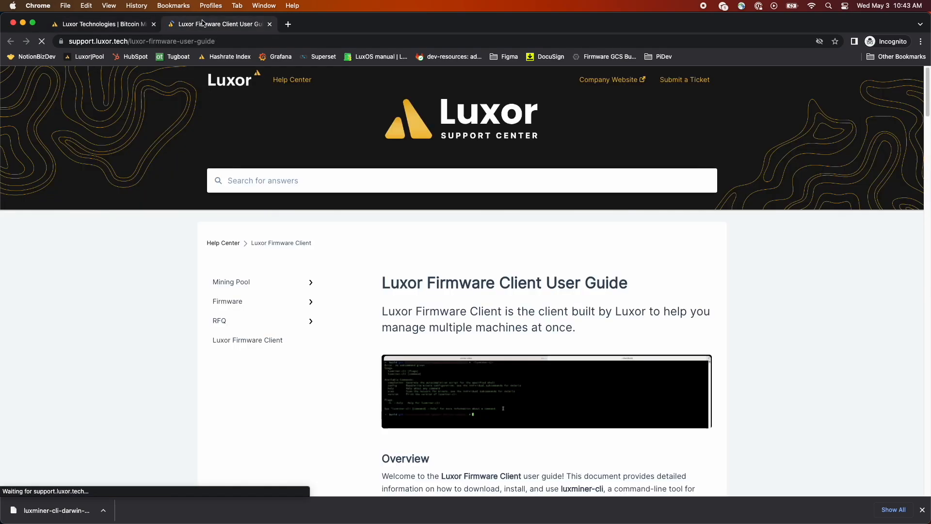
{"action": "scroll", "scroll_direction": "down", "scroll_amount": 3}
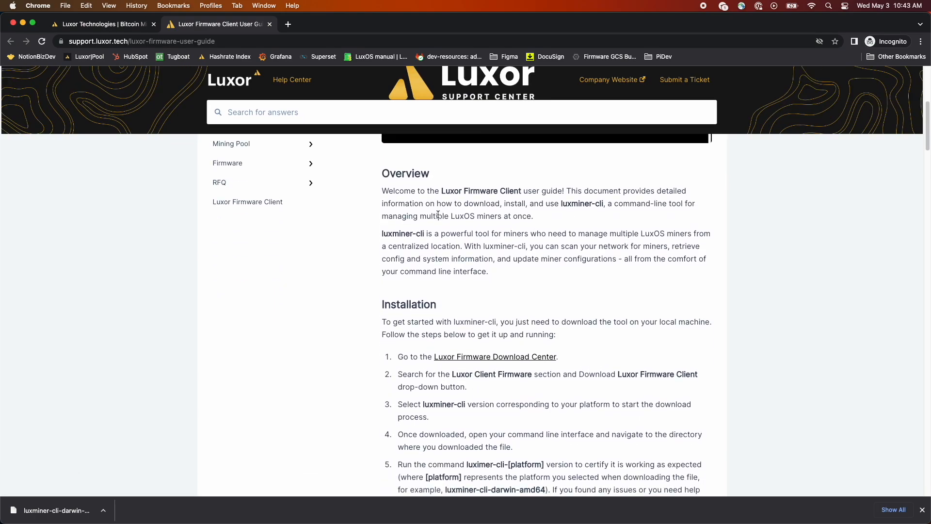
{"action": "scroll", "scroll_direction": "down", "scroll_amount": 3}
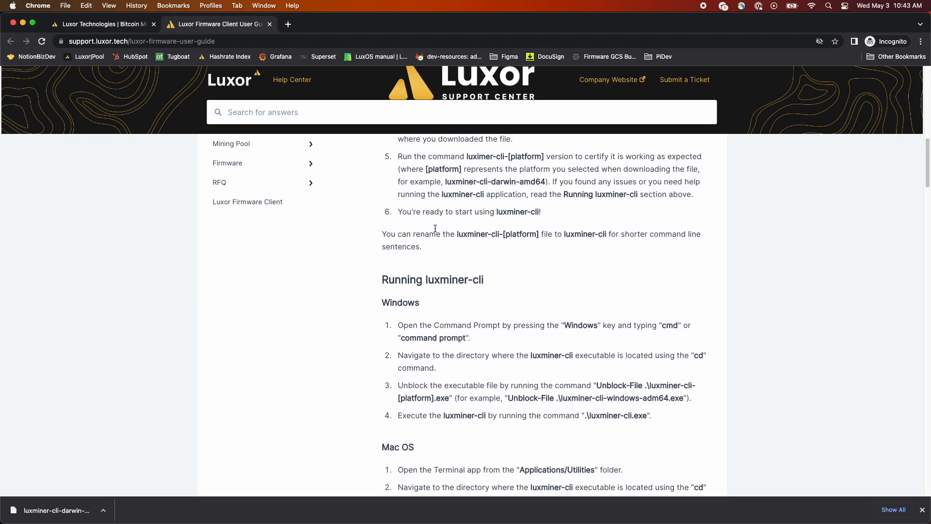
{"action": "scroll", "scroll_direction": "down", "scroll_amount": 3}
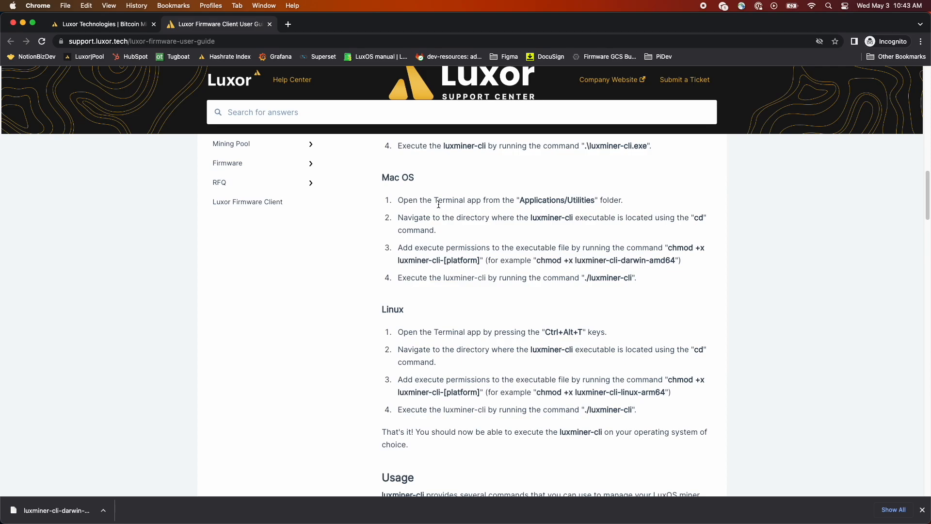
{"action": "scroll", "scroll_direction": "down", "scroll_amount": 3}
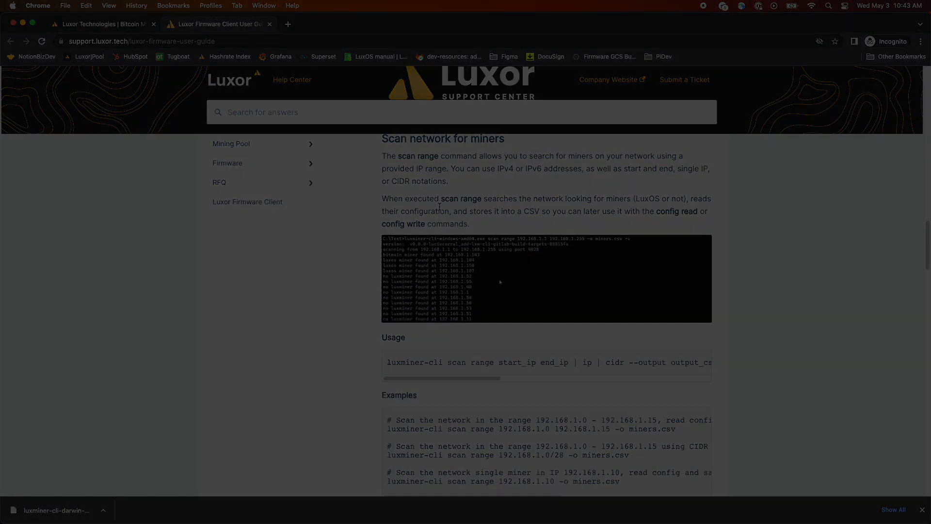
{"action": "scroll", "scroll_direction": "down", "scroll_amount": 3}
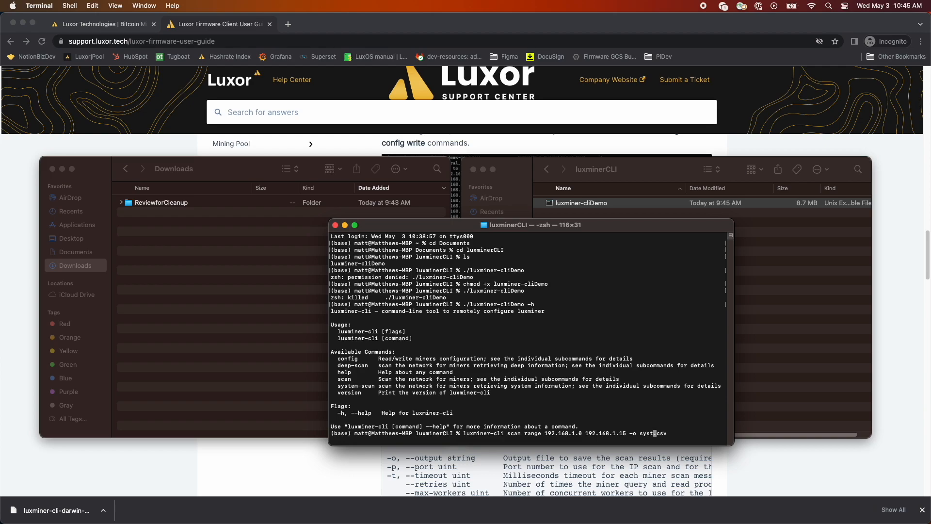
Step: Run system-scan range 10.5.4.0 10.5.4.255 -o systemScan.csv with luxminer-cliDemo
{"action": "type", "text": "emScan"}
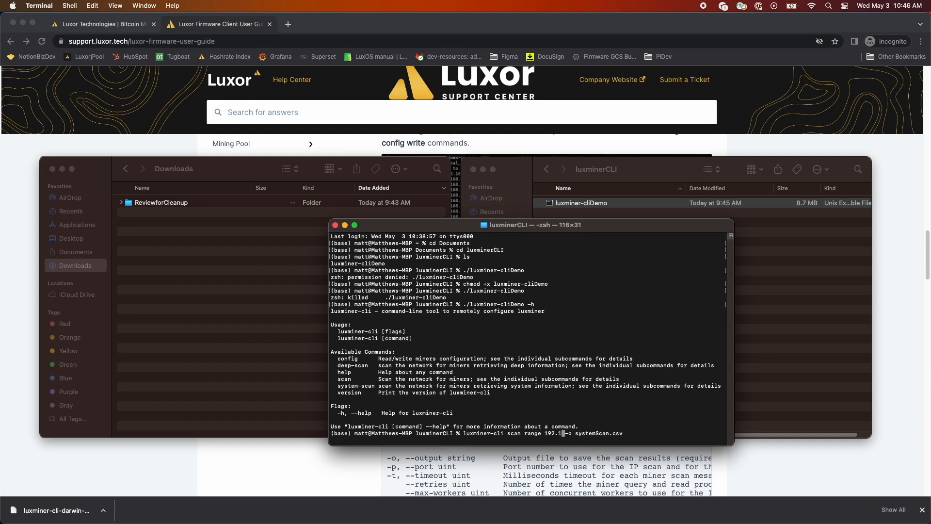
{"action": "type", "text": "10."}
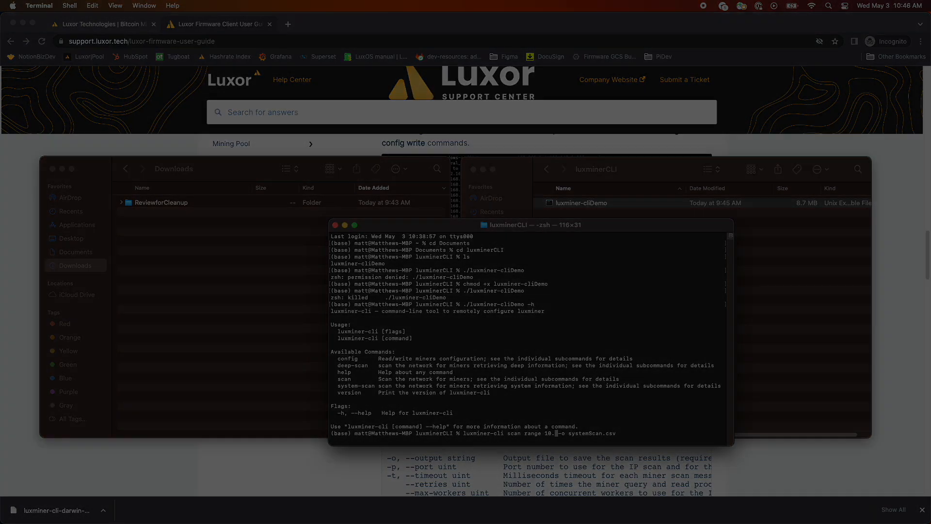
{"action": "type", "text": "5.4.0"}
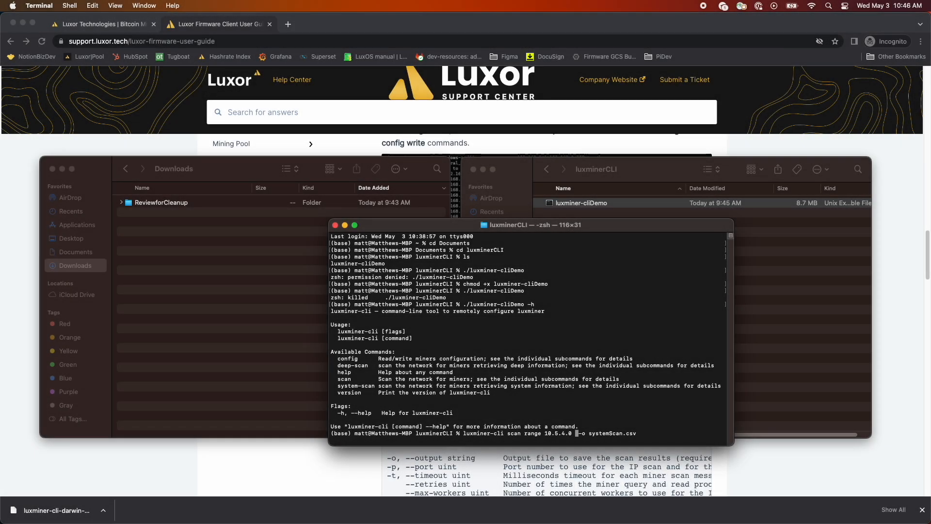
{"action": "type", "text": "10.5.4.255"}
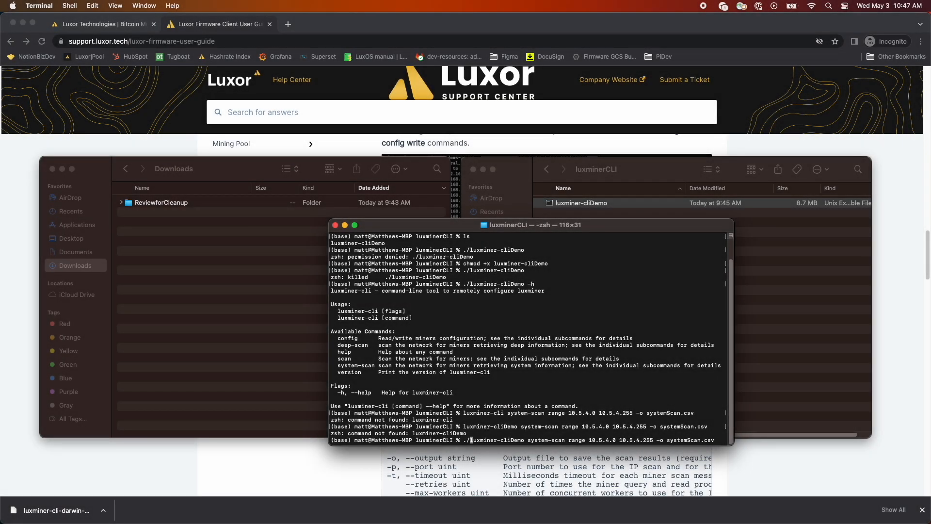
{"action": "key", "text": "Return"}
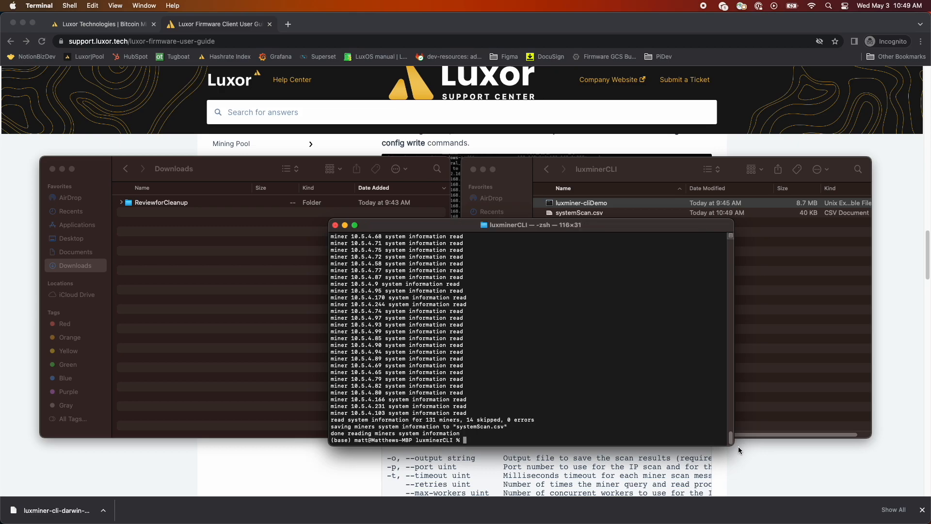
Step: Open systemScan.csv in Numbers and inspect the imported miner table's cells
{"action": "left_click", "coordinate": [579, 212]}
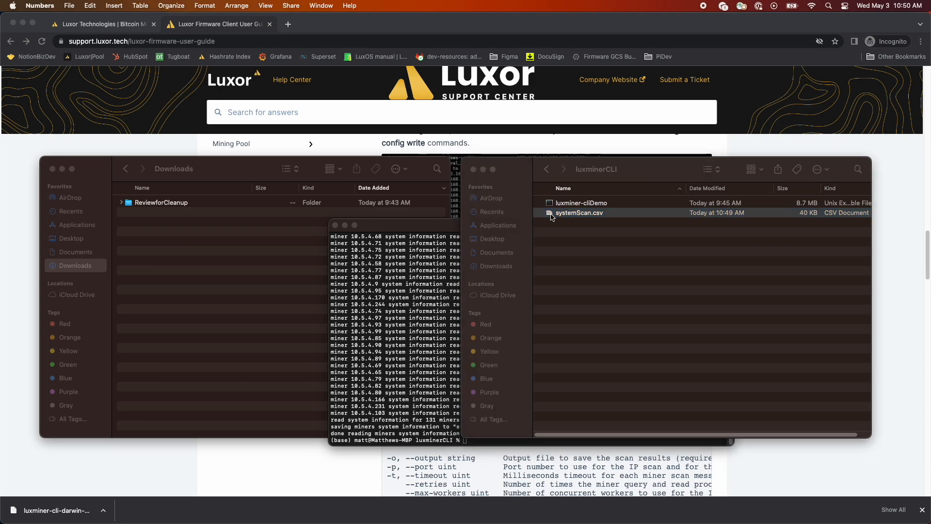
{"action": "double_click", "coordinate": [579, 212]}
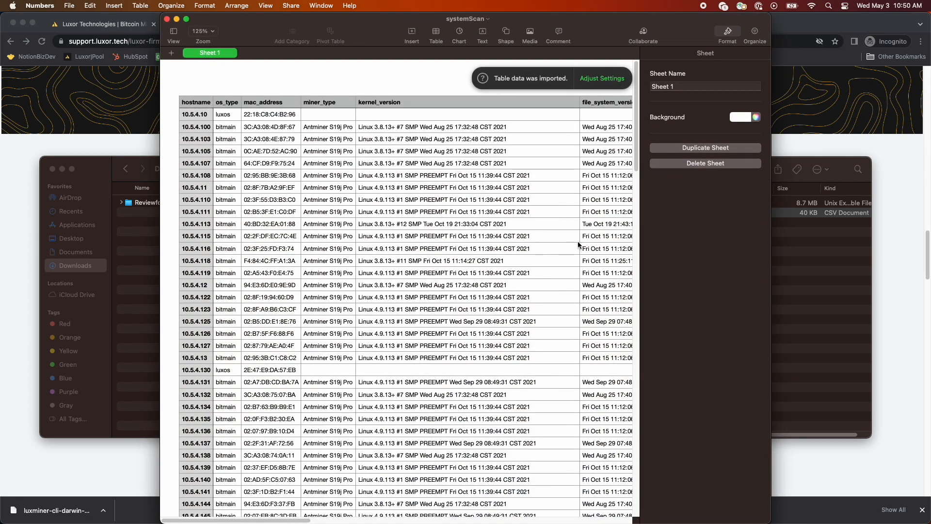
{"action": "left_click", "coordinate": [227, 114]}
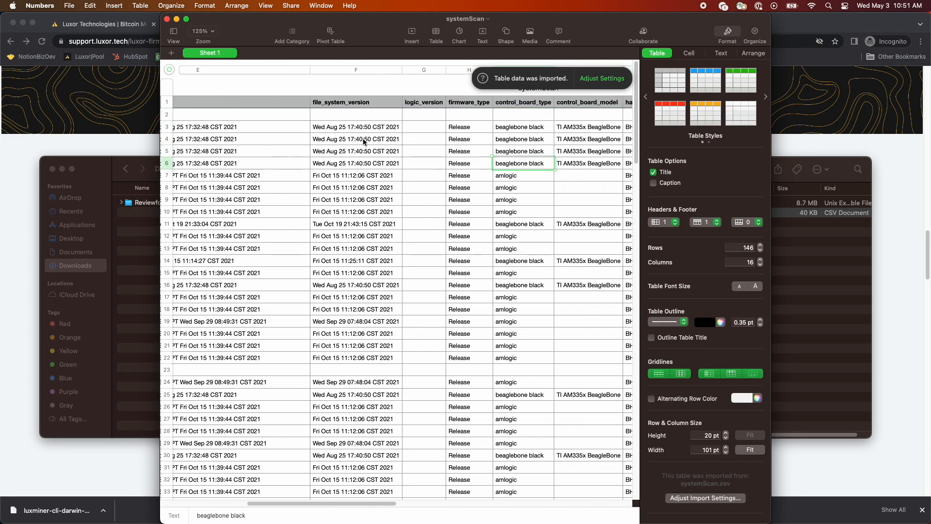
{"action": "left_click", "coordinate": [522, 382]}
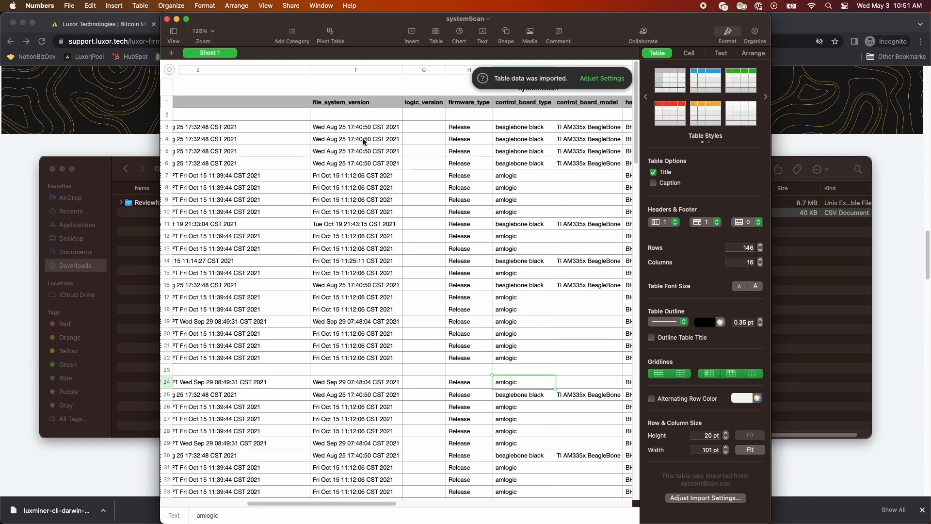
{"action": "scroll", "scroll_direction": "down", "scroll_amount": 3}
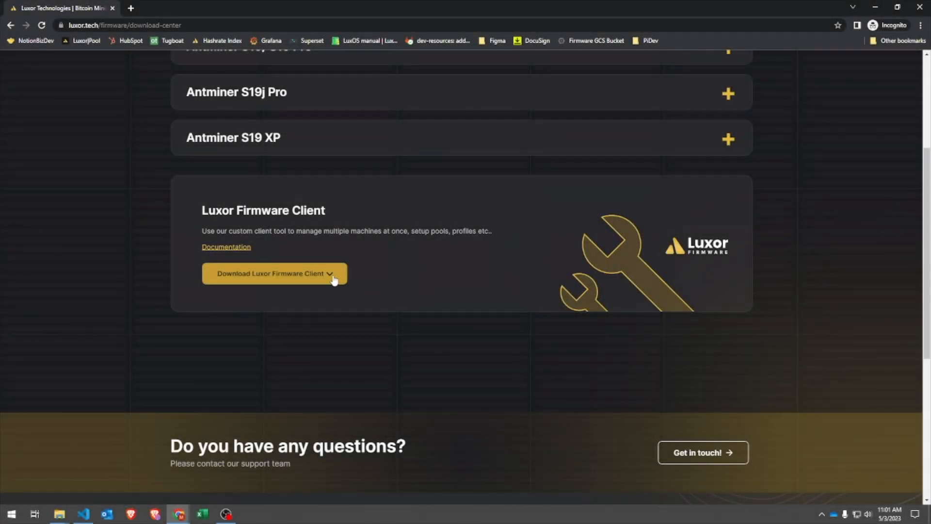
Step: Download the luxminer-cli-windows-amd64 client build from the Download Center
{"action": "left_click", "coordinate": [273, 274]}
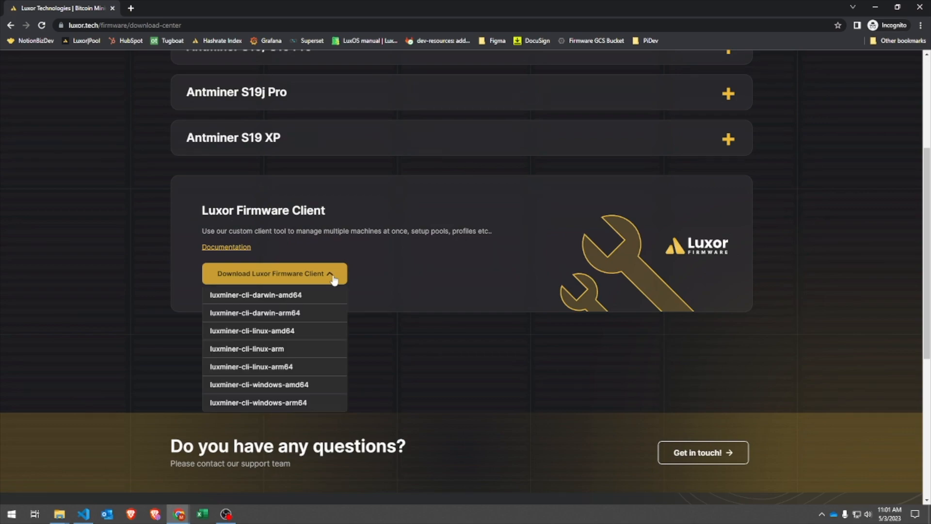
{"action": "mouse_move", "coordinate": [326, 409]}
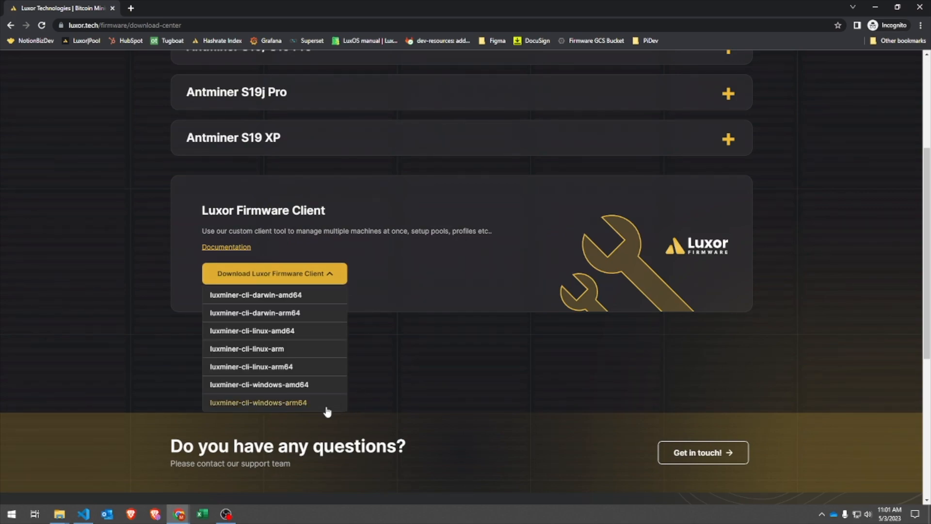
{"action": "mouse_move", "coordinate": [304, 389]}
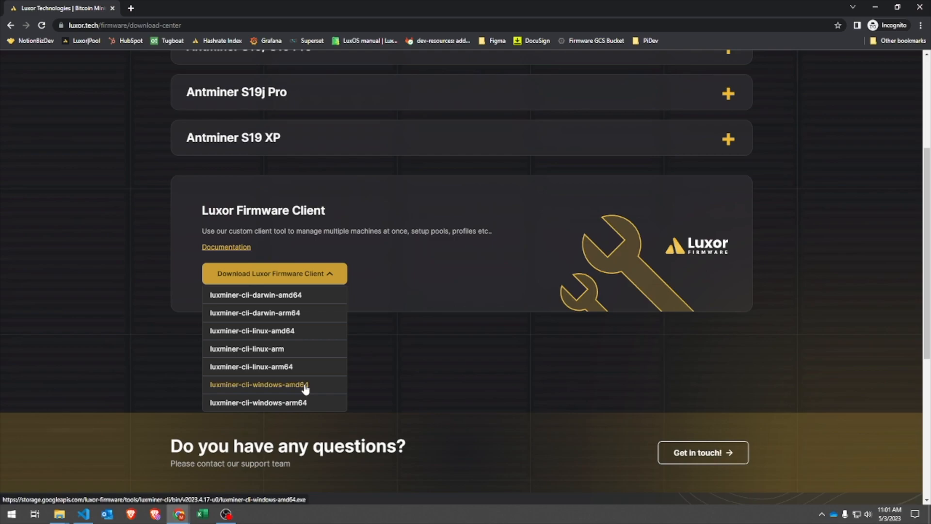
{"action": "left_click", "coordinate": [258, 385]}
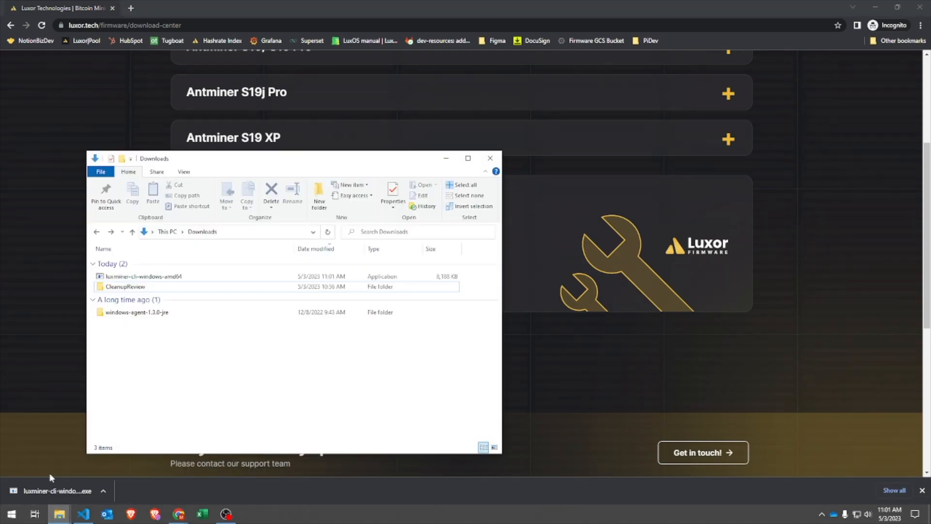
Step: Select the downloaded client file, then search the Start menu for cmd
{"action": "left_click", "coordinate": [144, 276]}
{"action": "type", "text": "Dem"}
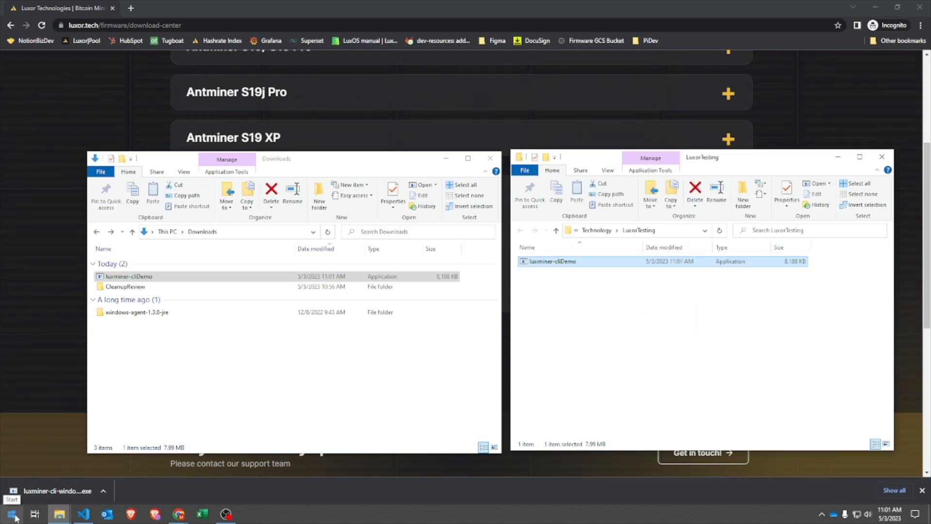
{"action": "left_click", "coordinate": [11, 513]}
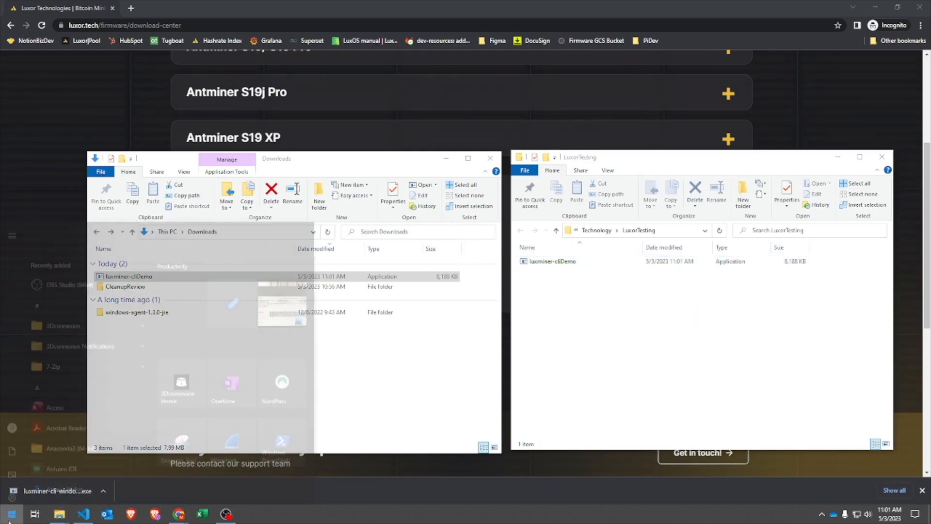
{"action": "type", "text": "cm"}
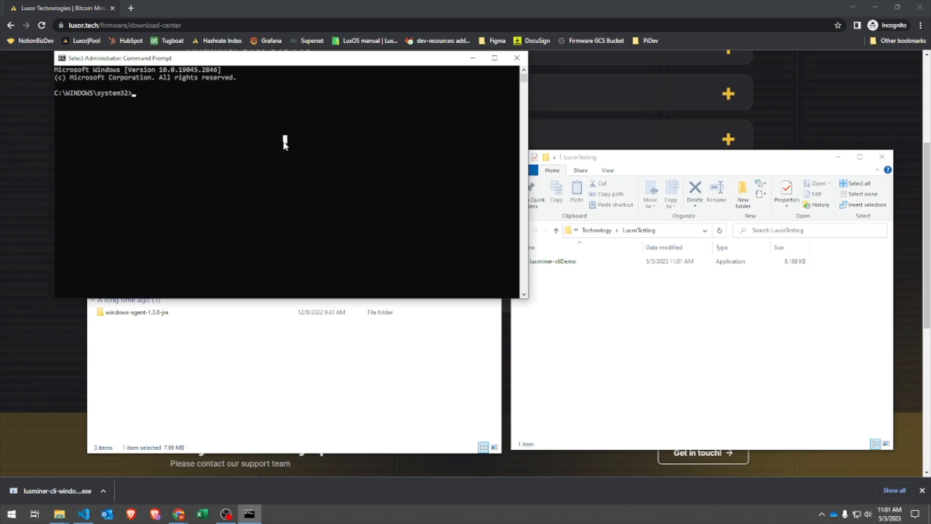
Step: Change directory to W:\Documents\Technology\LuxorTesting in the admin Command Prompt
{"action": "left_click", "coordinate": [624, 230]}
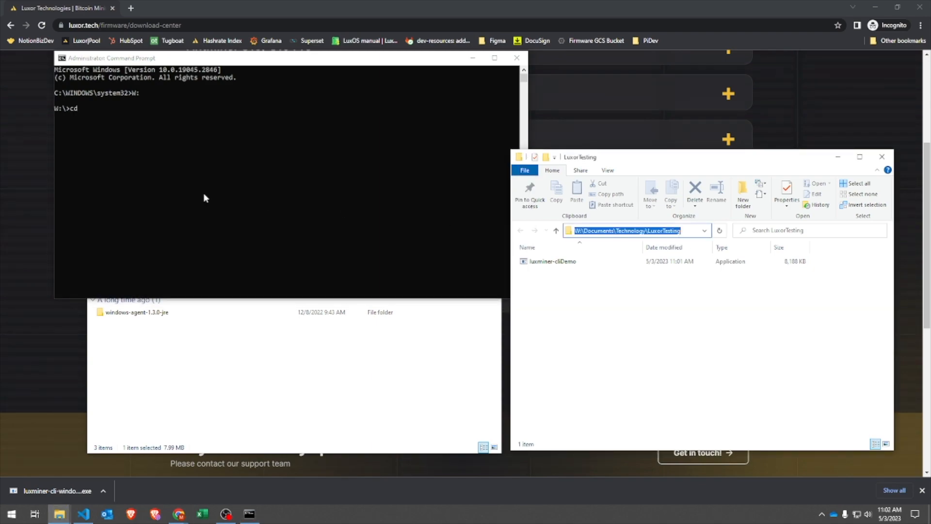
{"action": "type", "text": "W:\\Documents\\Technology\\LuxorTesting"}
{"action": "type", "text": "luxminer-cliDemo.exe -h"}
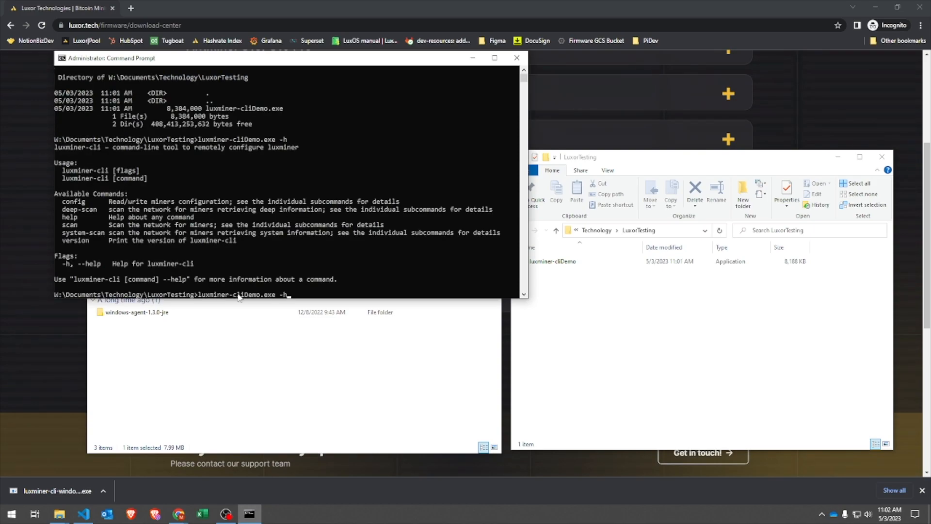
Step: Compose a system-scan range command from 192.168.1.150 to 192.168.1.165 with -o systemScan output
{"action": "type", "text": "system-scan range 192.1"}
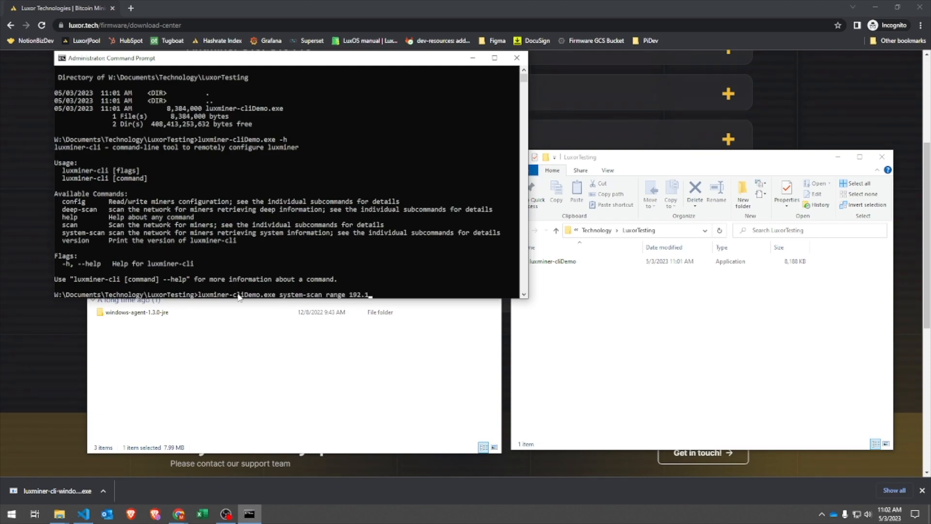
{"action": "type", "text": "68"}
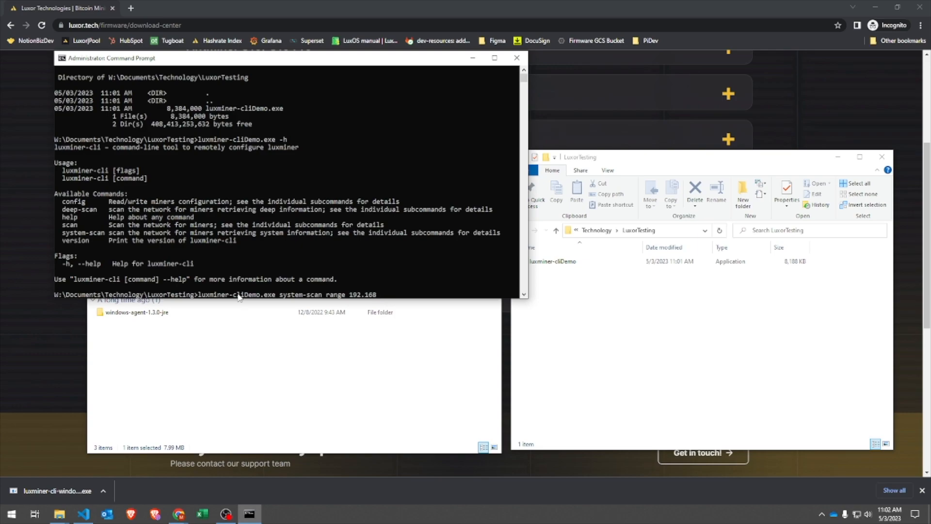
{"action": "type", "text": ".1."}
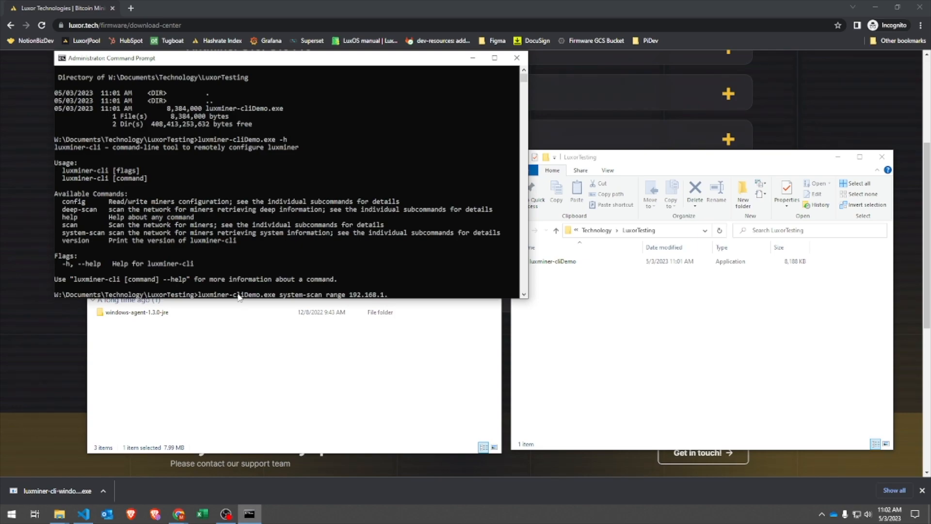
{"action": "type", "text": "150"}
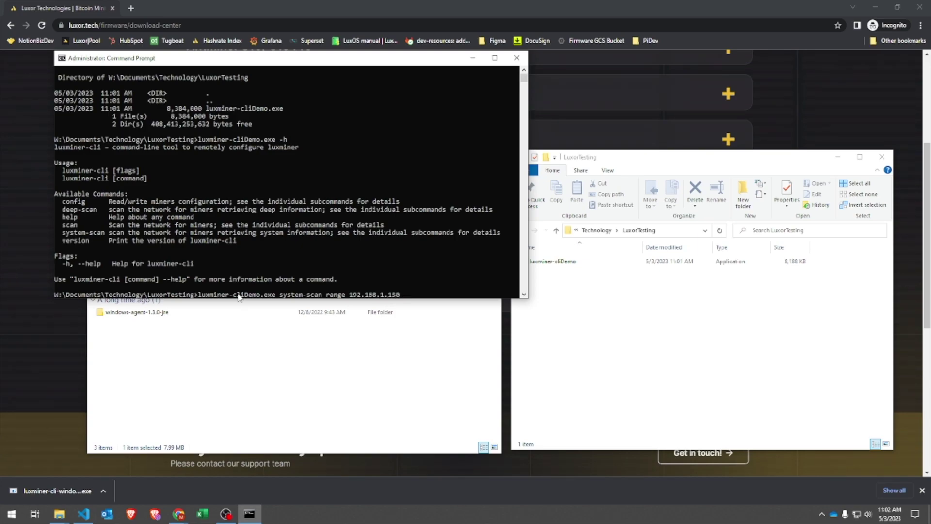
{"action": "type", "text": "192.1"}
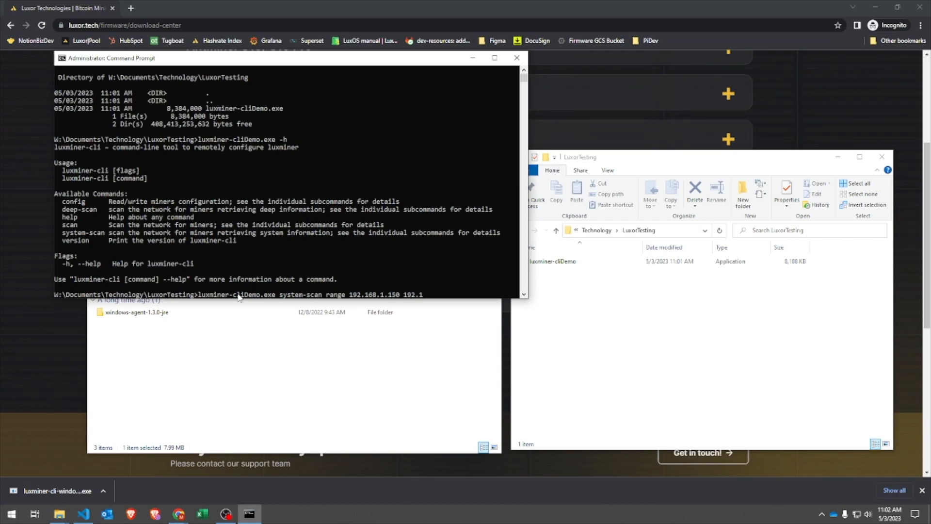
{"action": "type", "text": "68.2."}
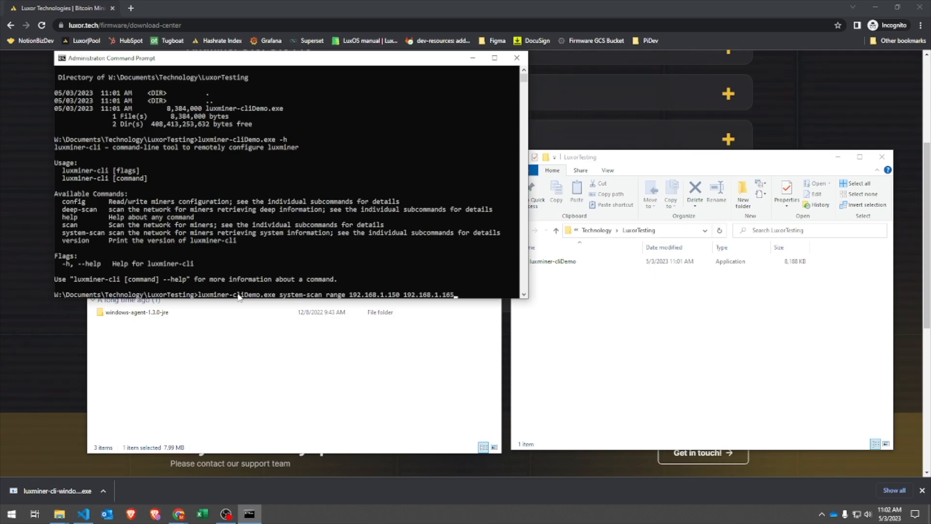
{"action": "type", "text": "-o"}
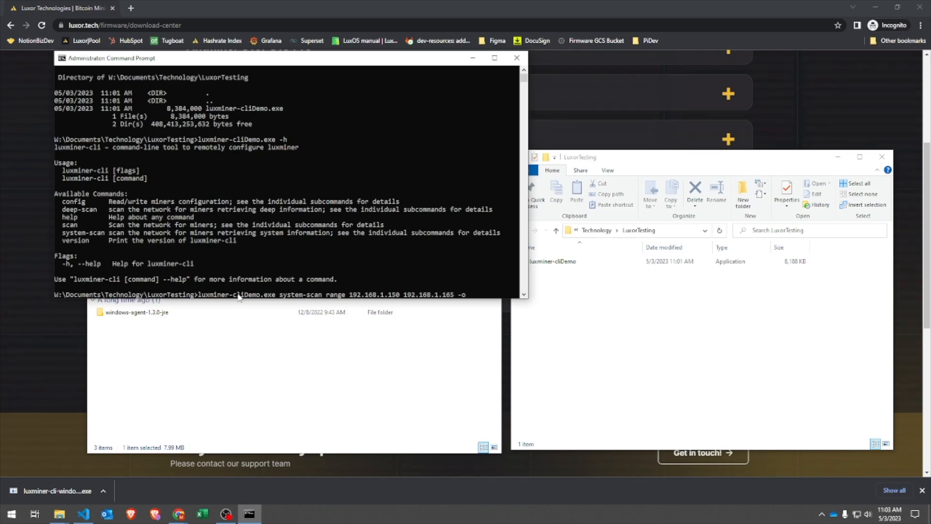
{"action": "type", "text": "systemScan.s"}
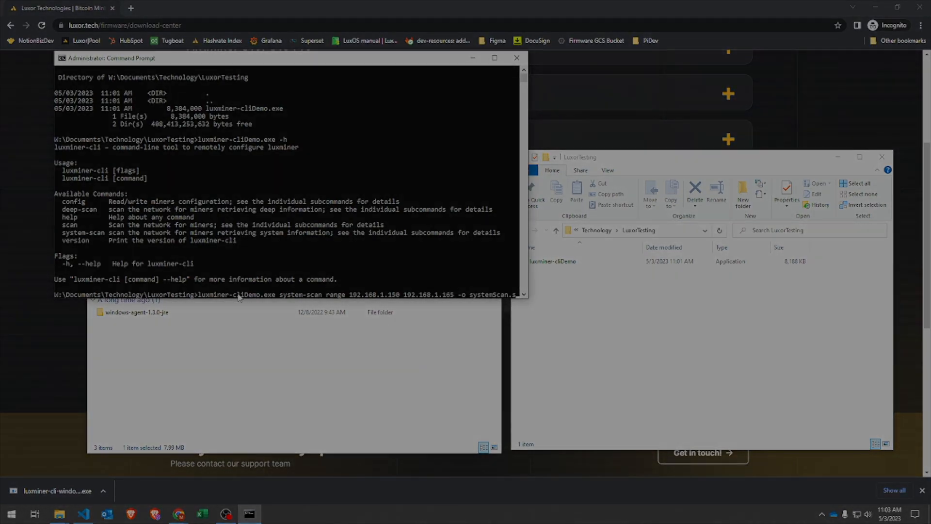